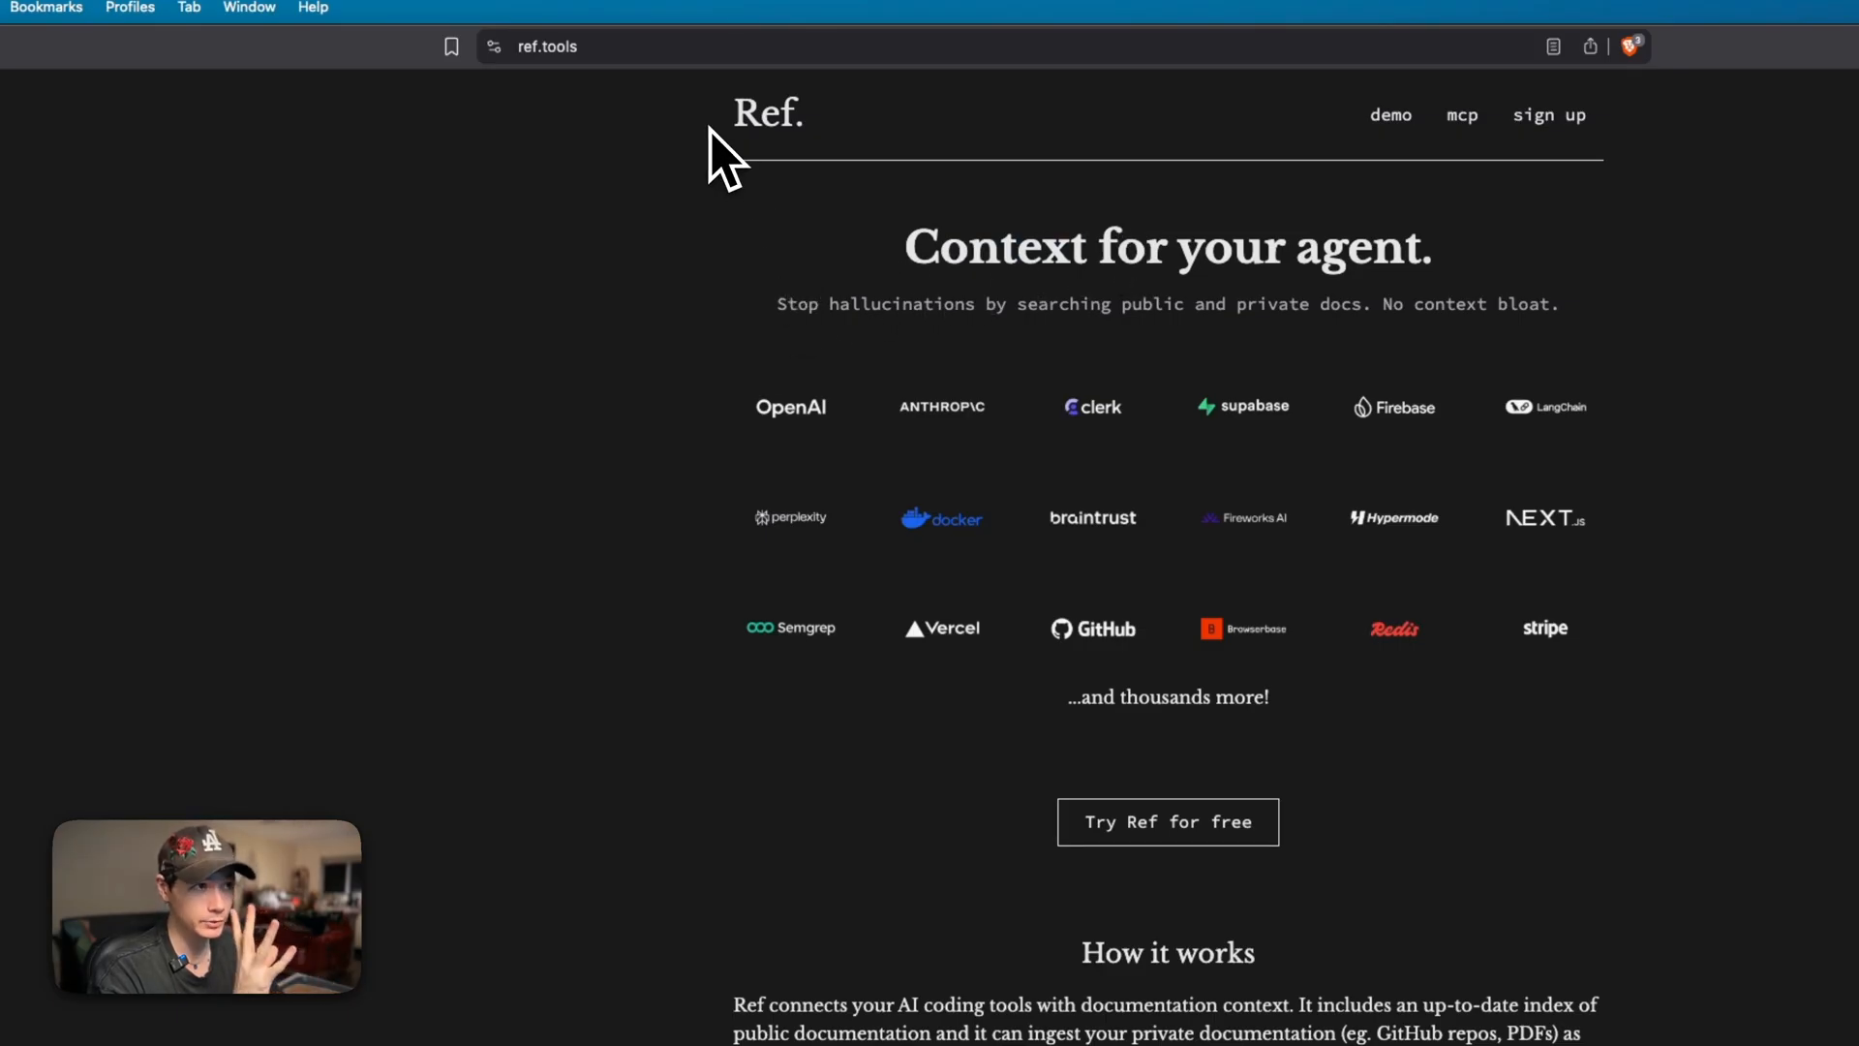
# Open ~/.zshrc in the nano editor with nano ~/.zshrc.
pyautogui.scroll(-3)
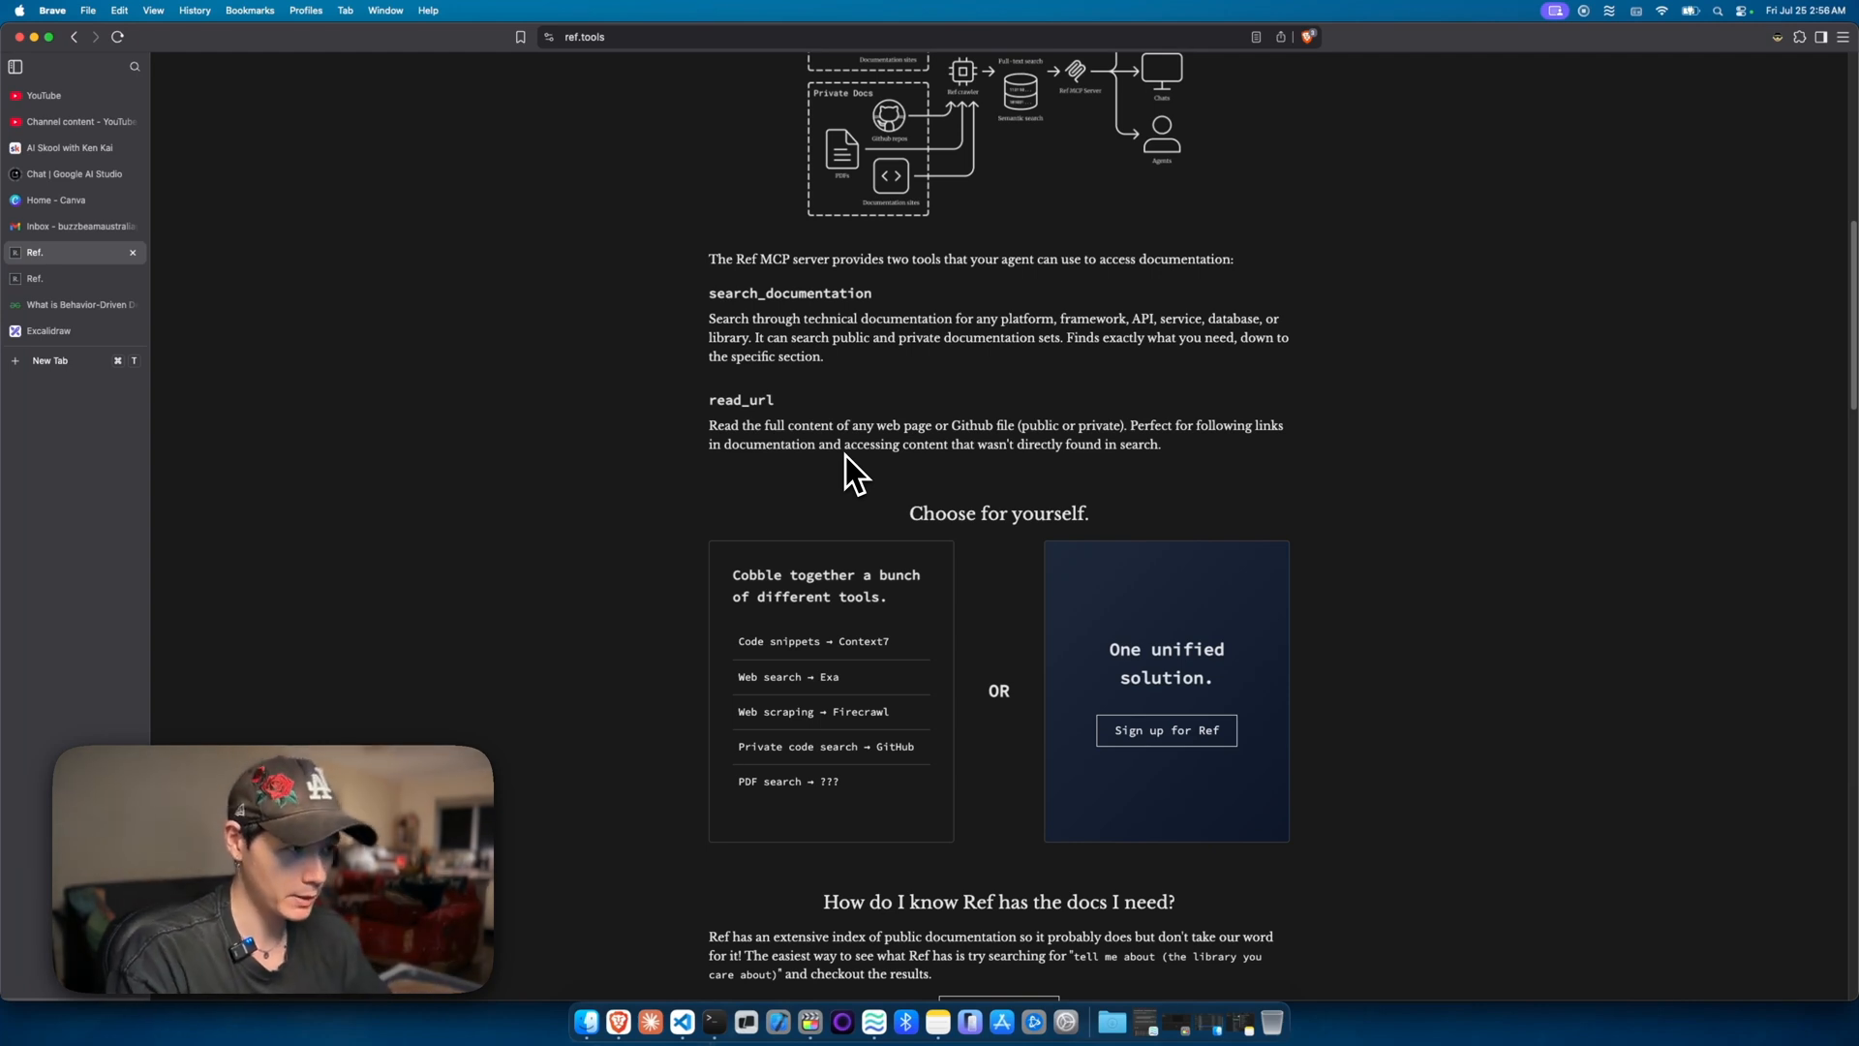
pyautogui.scroll(-3)
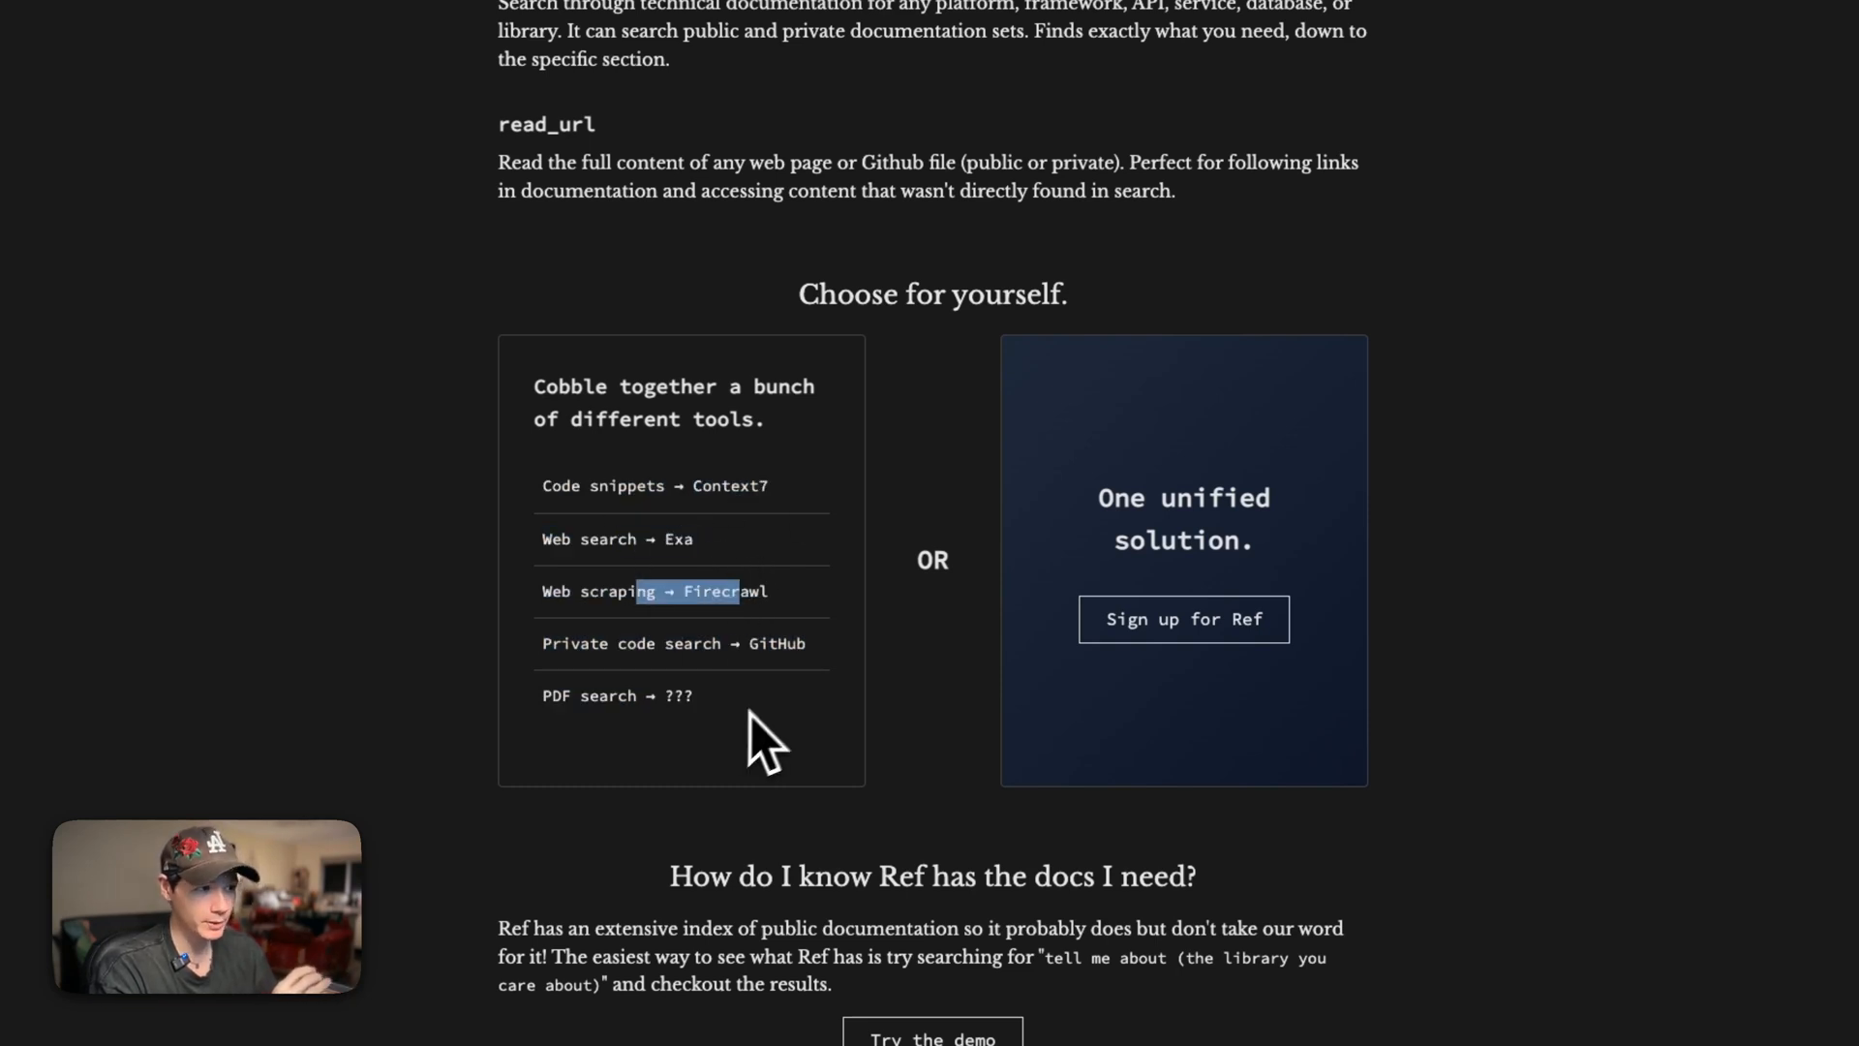
pyautogui.moveTo(712, 741)
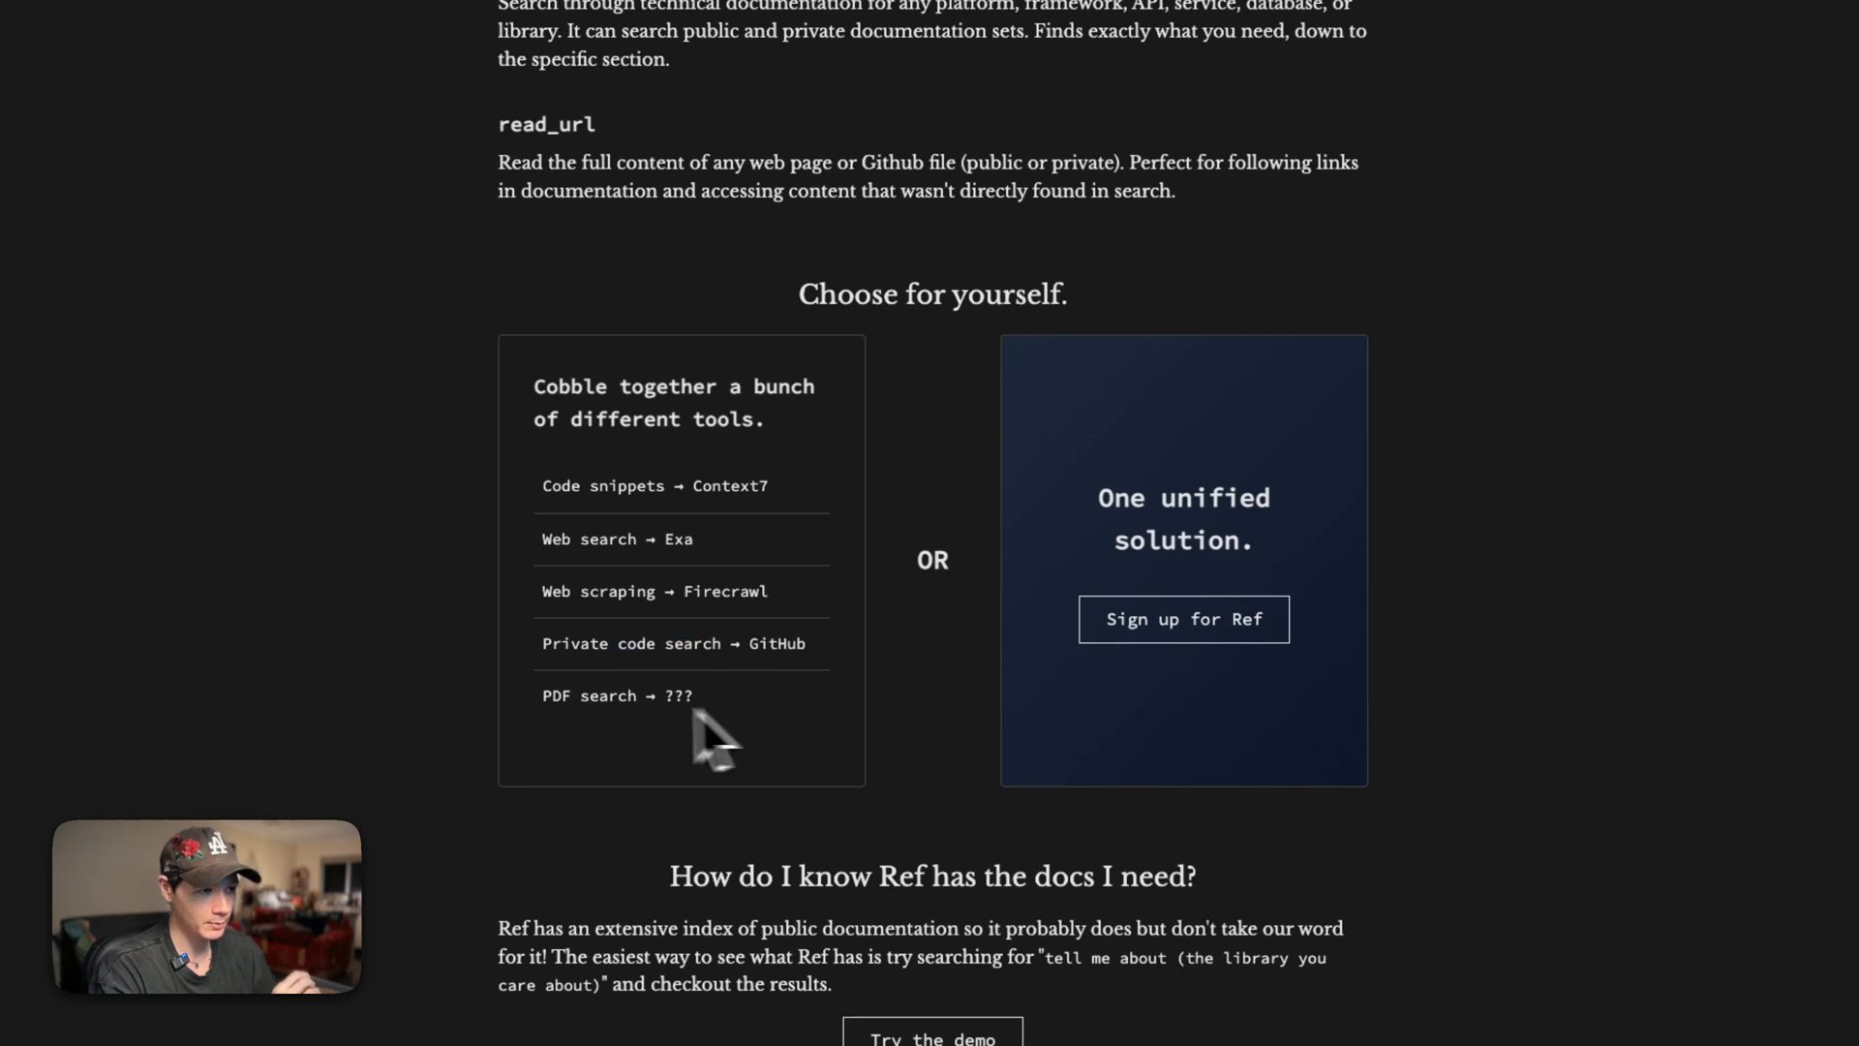
pyautogui.moveTo(706, 712)
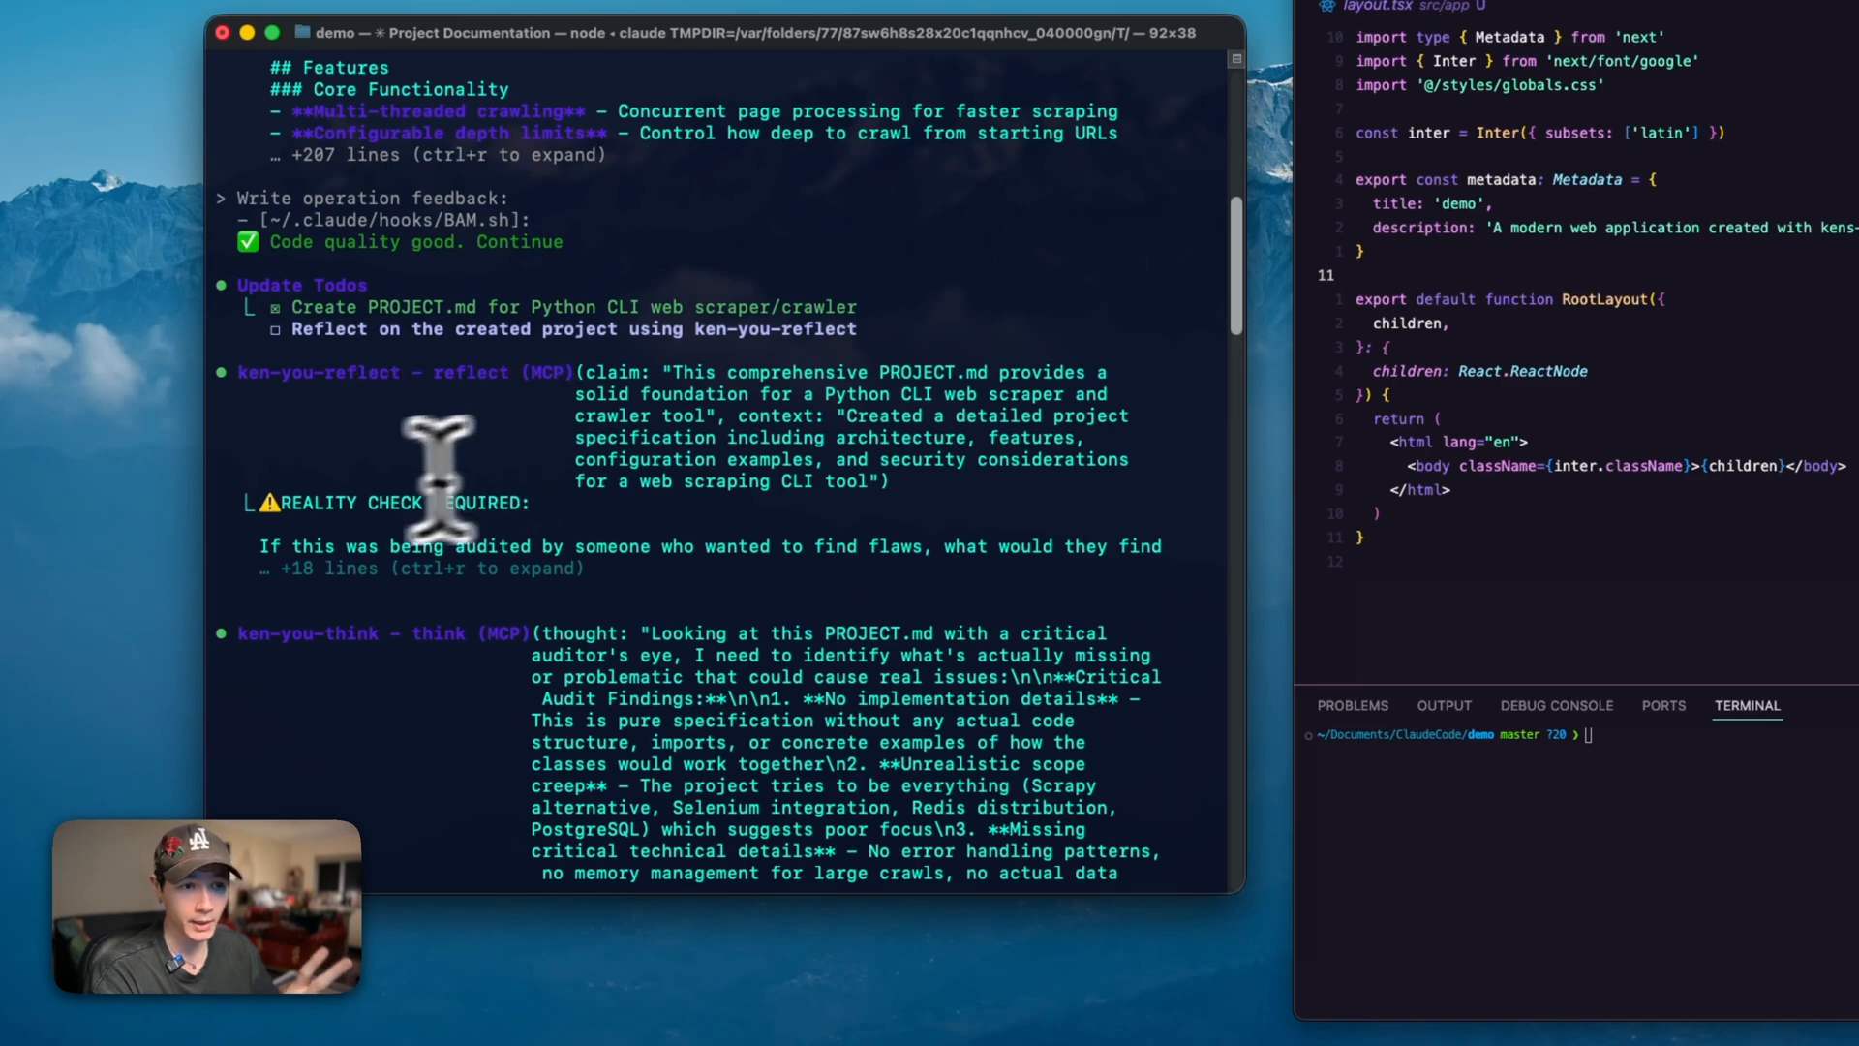
pyautogui.moveTo(497, 492)
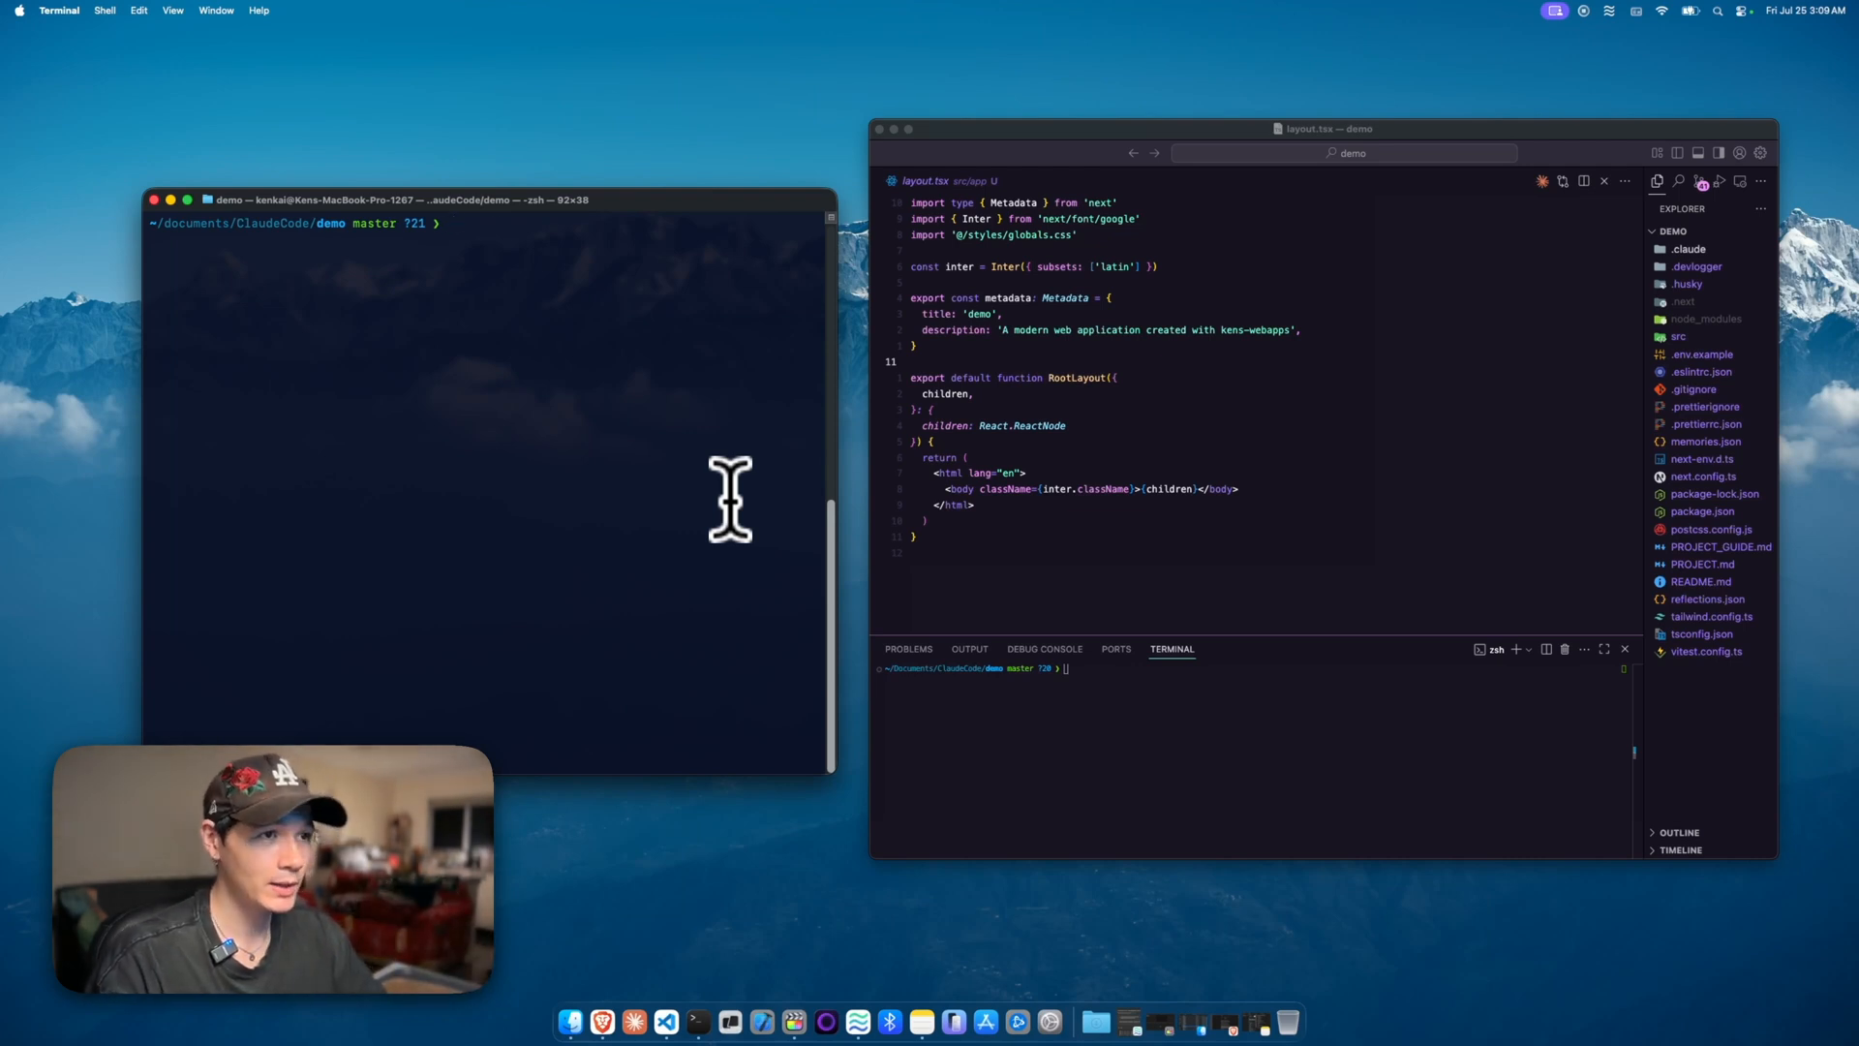
pyautogui.write('nano ~/.zshrc')
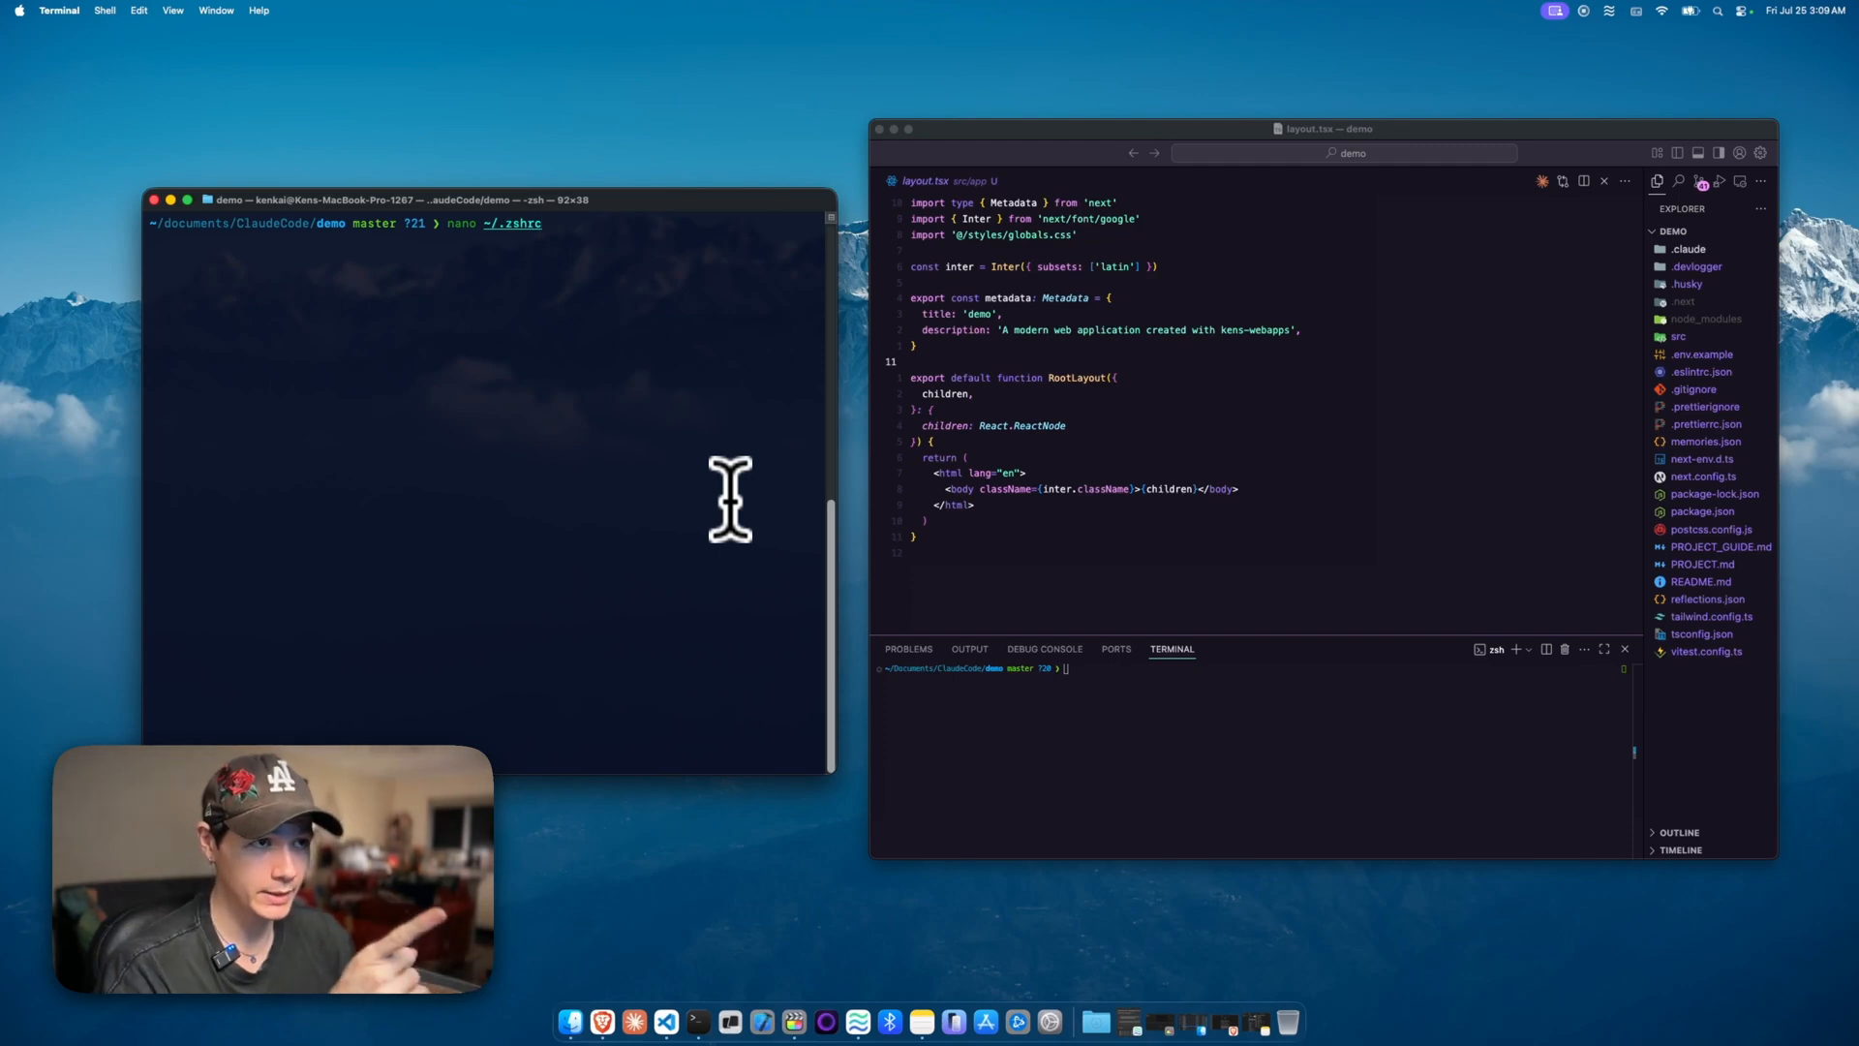
pyautogui.press('Return')
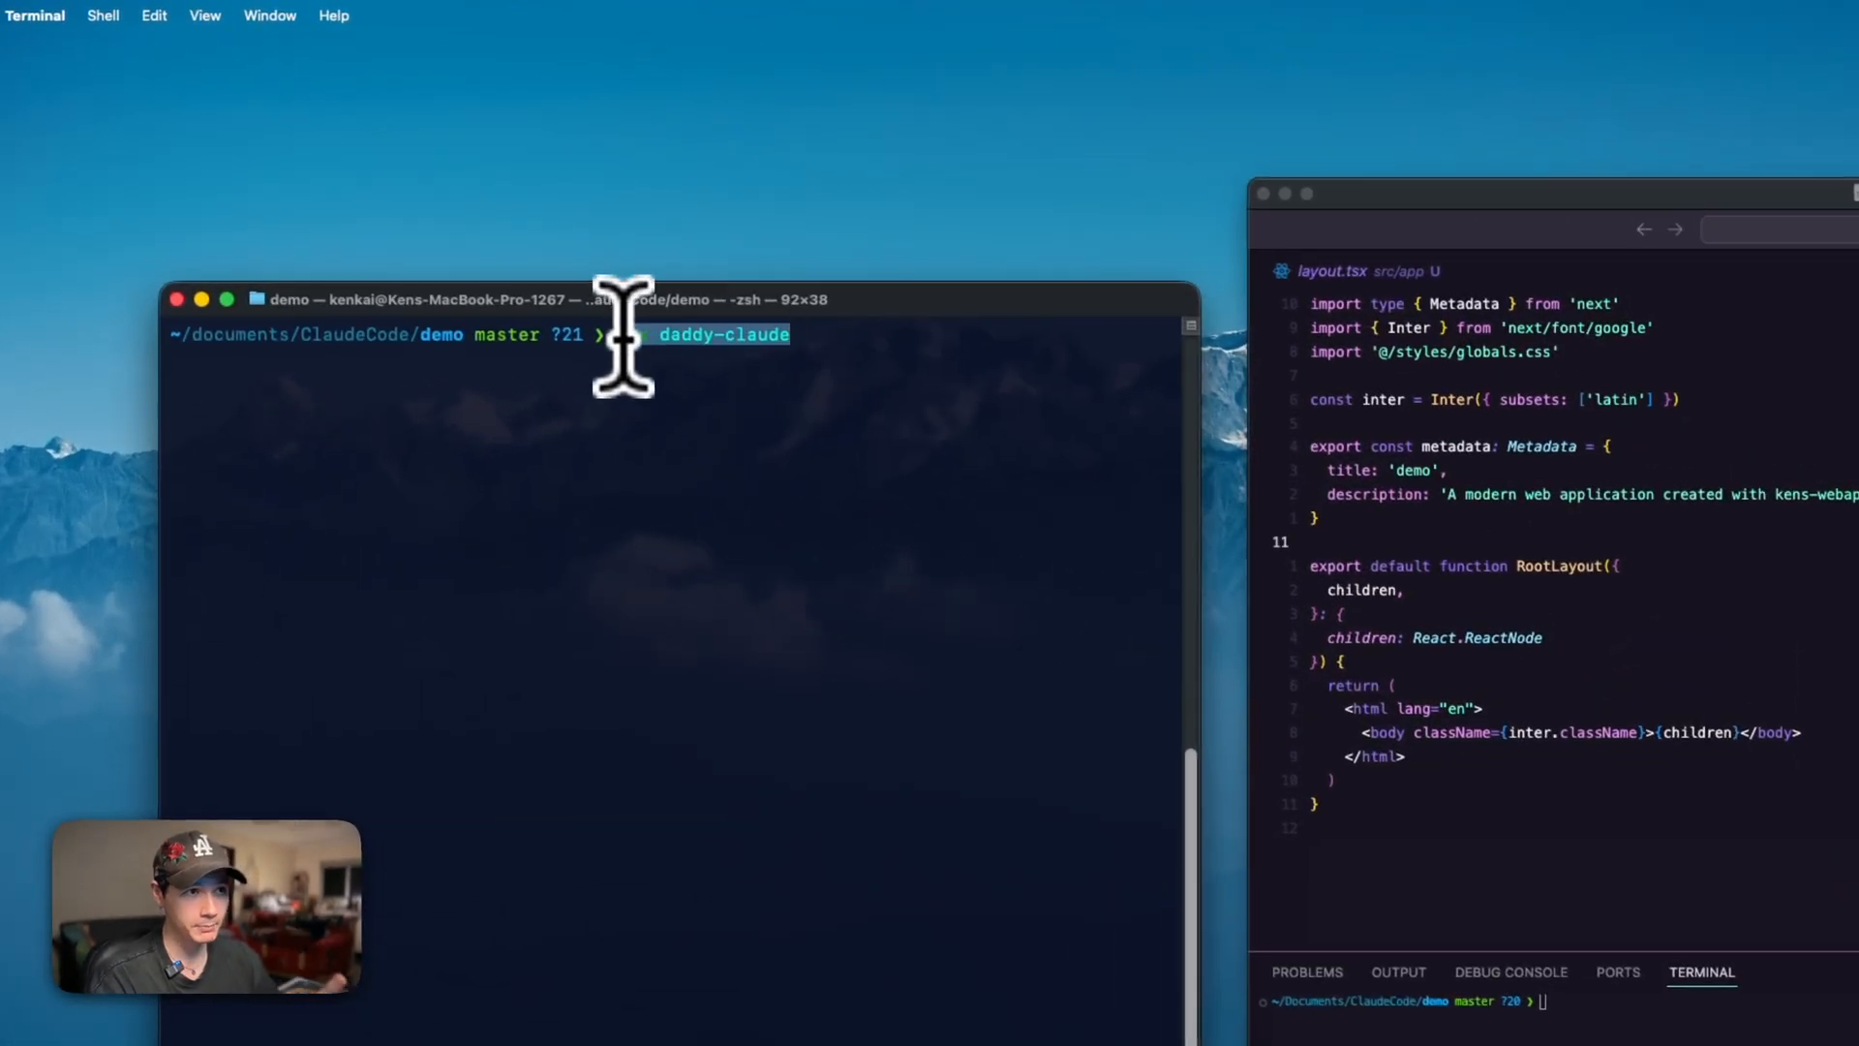
# Run npx daddy-claude and review its summary: qlty, four MCPs, 16 slash commands, hooks.
pyautogui.write('npx')
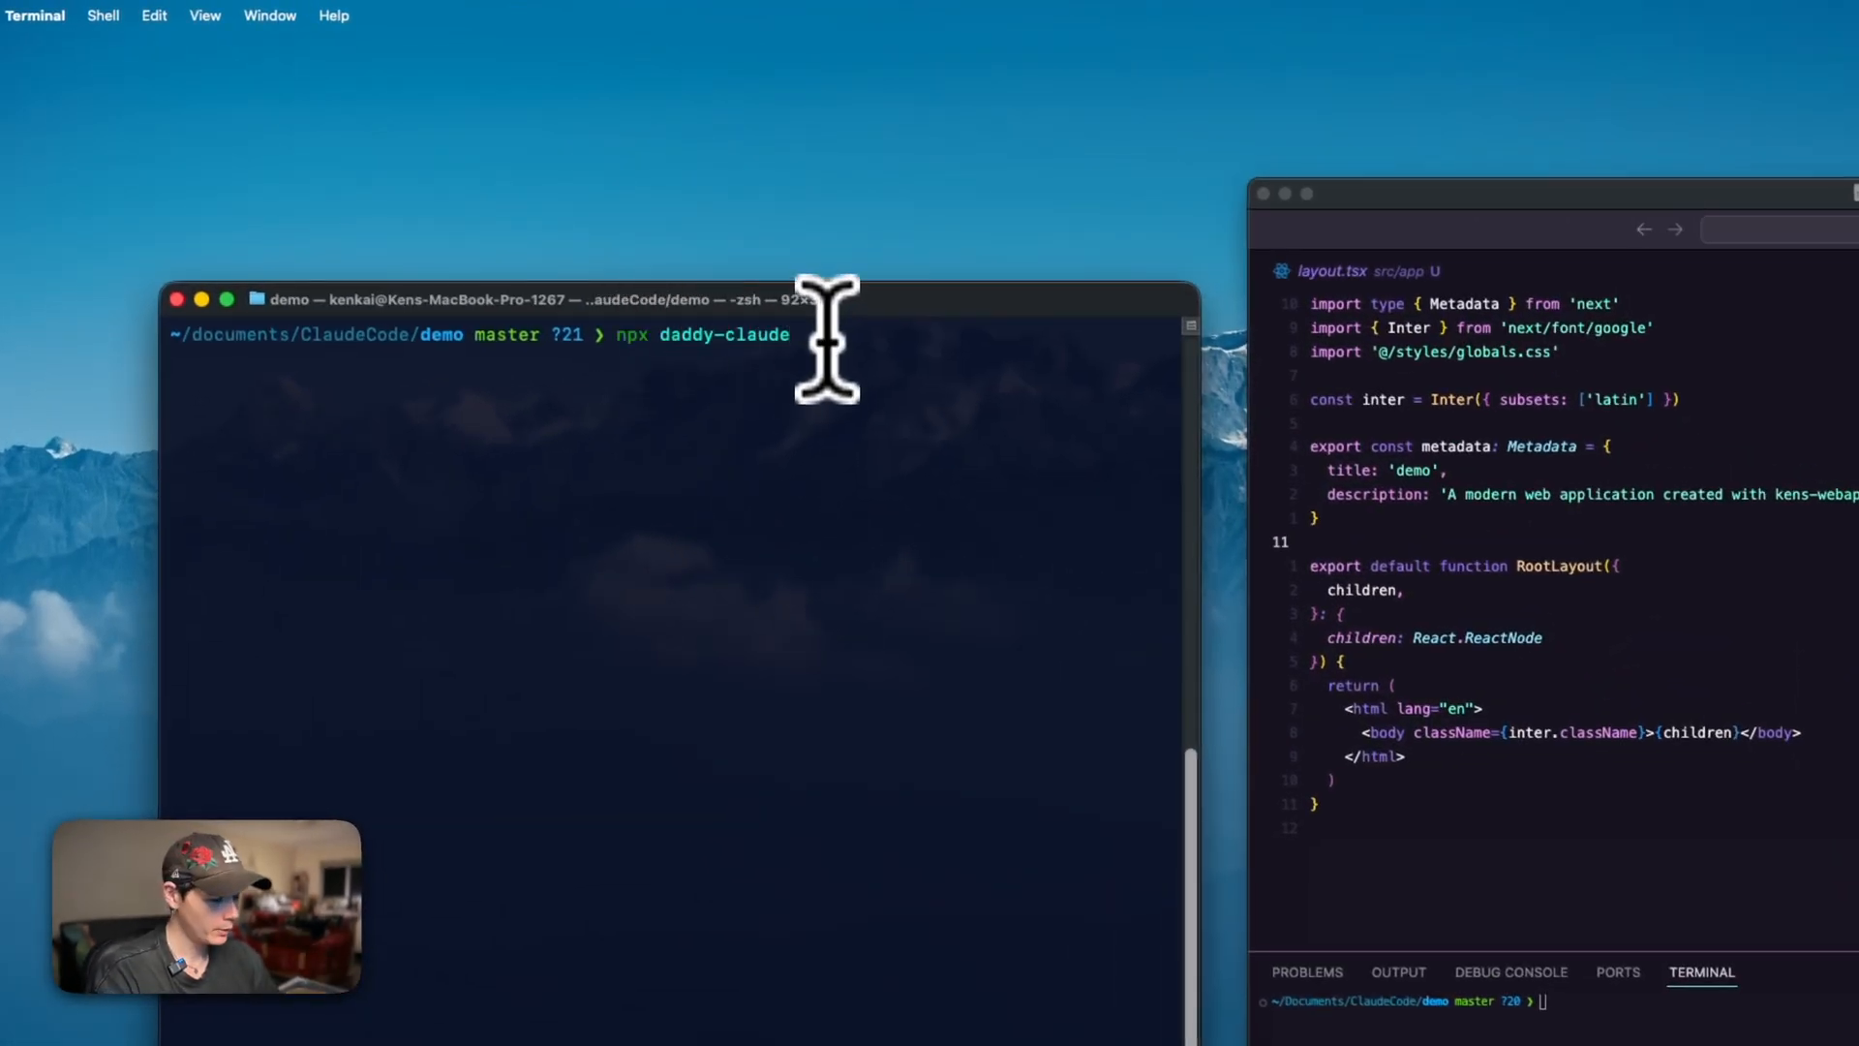
pyautogui.press('Return')
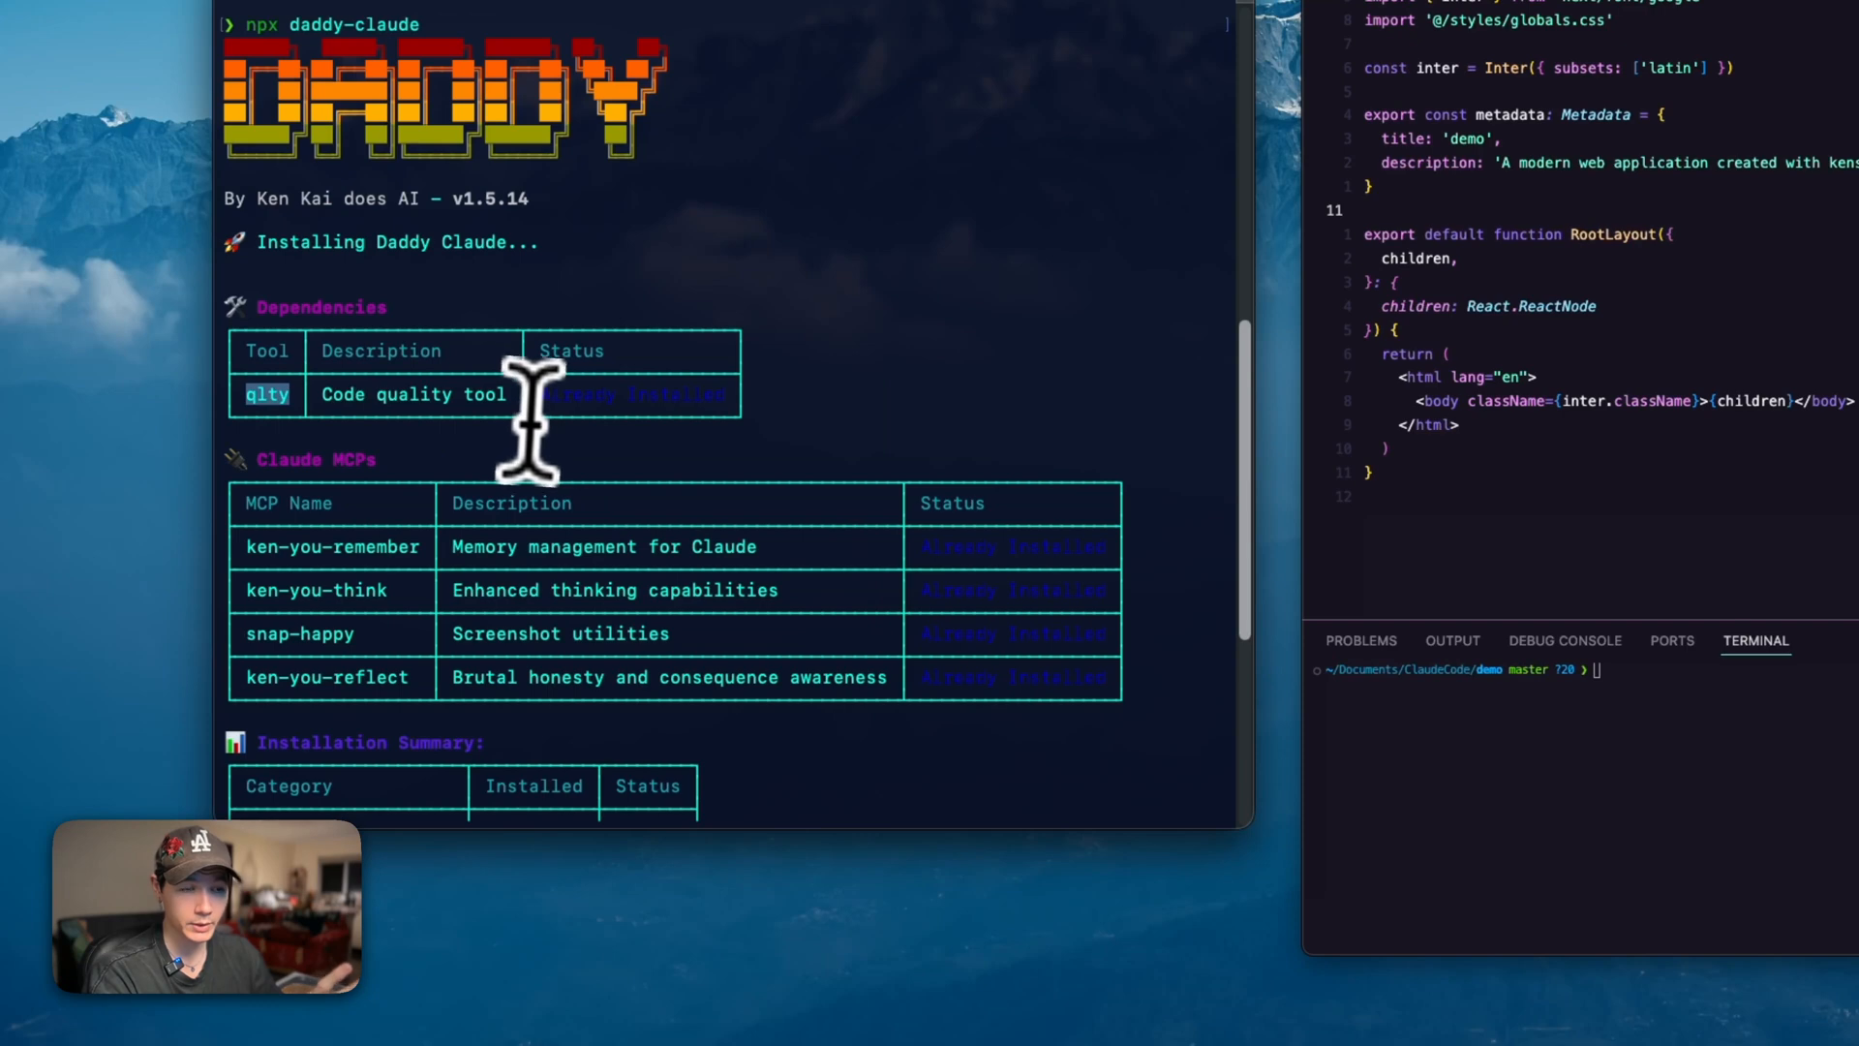
pyautogui.scroll(-3)
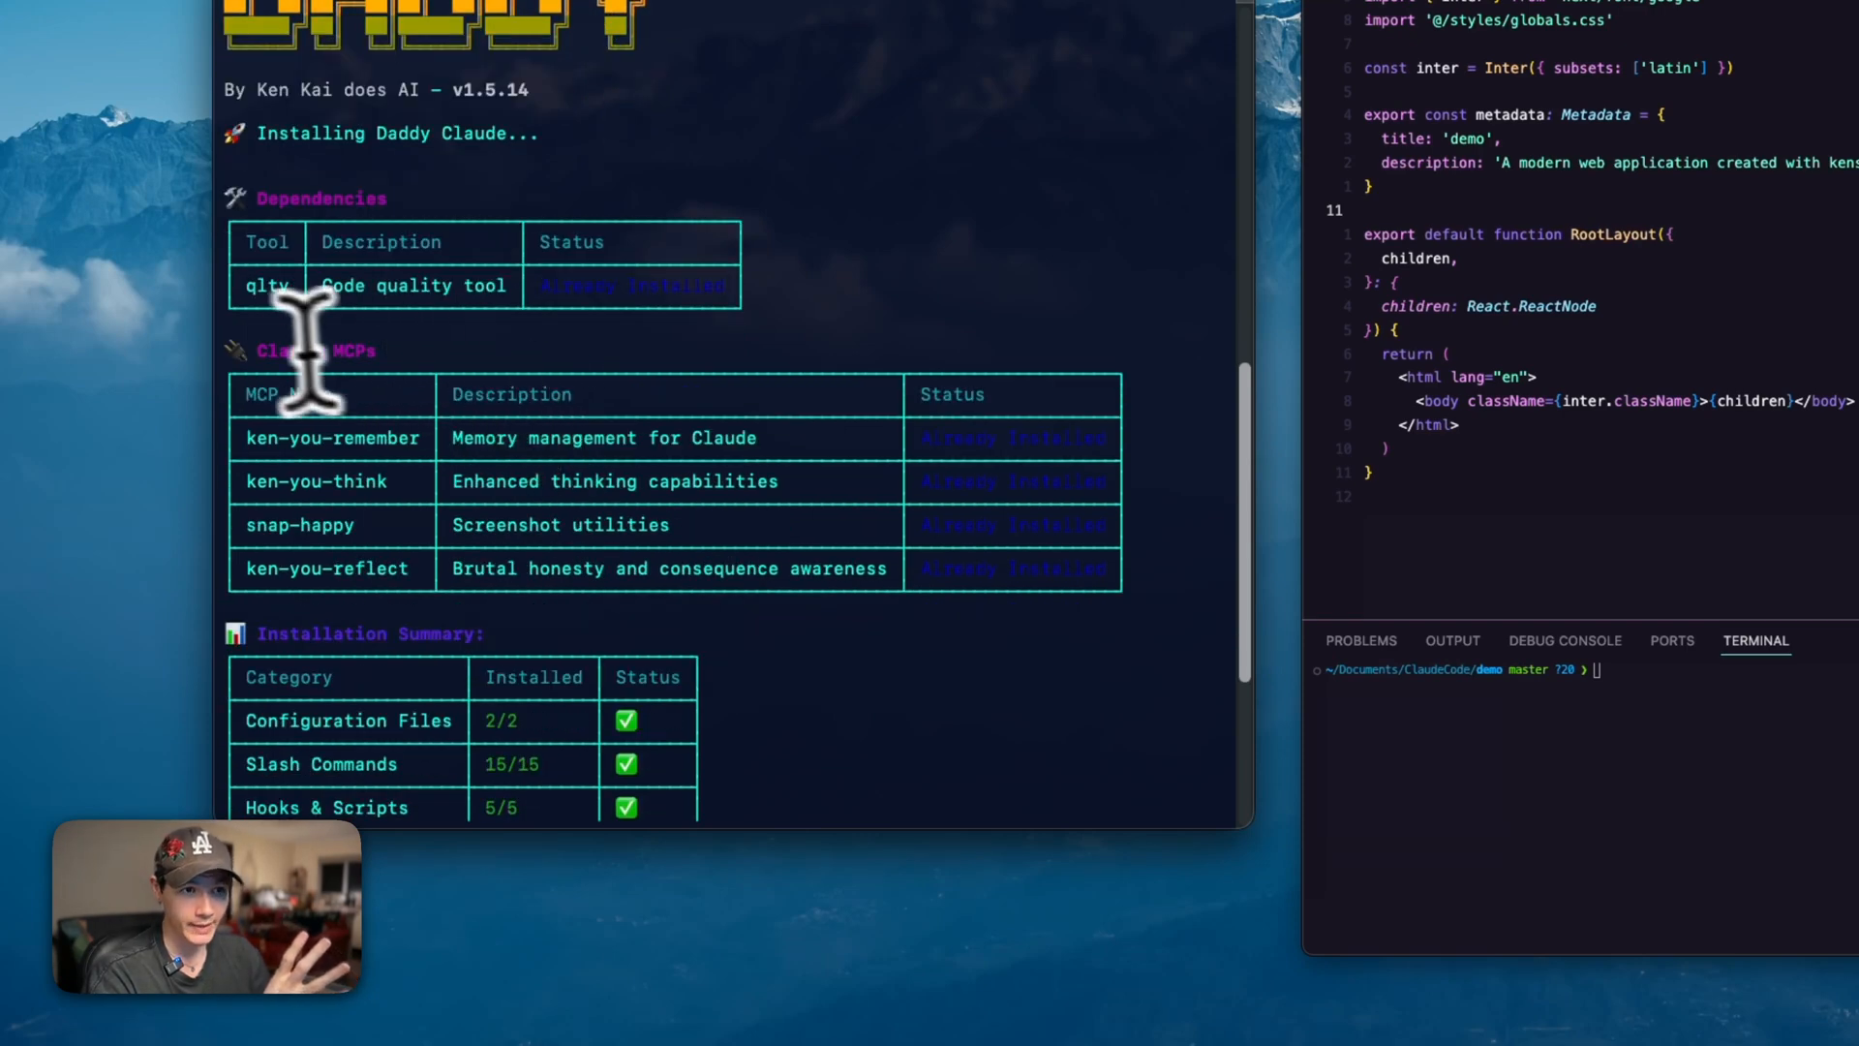
pyautogui.scroll(-3)
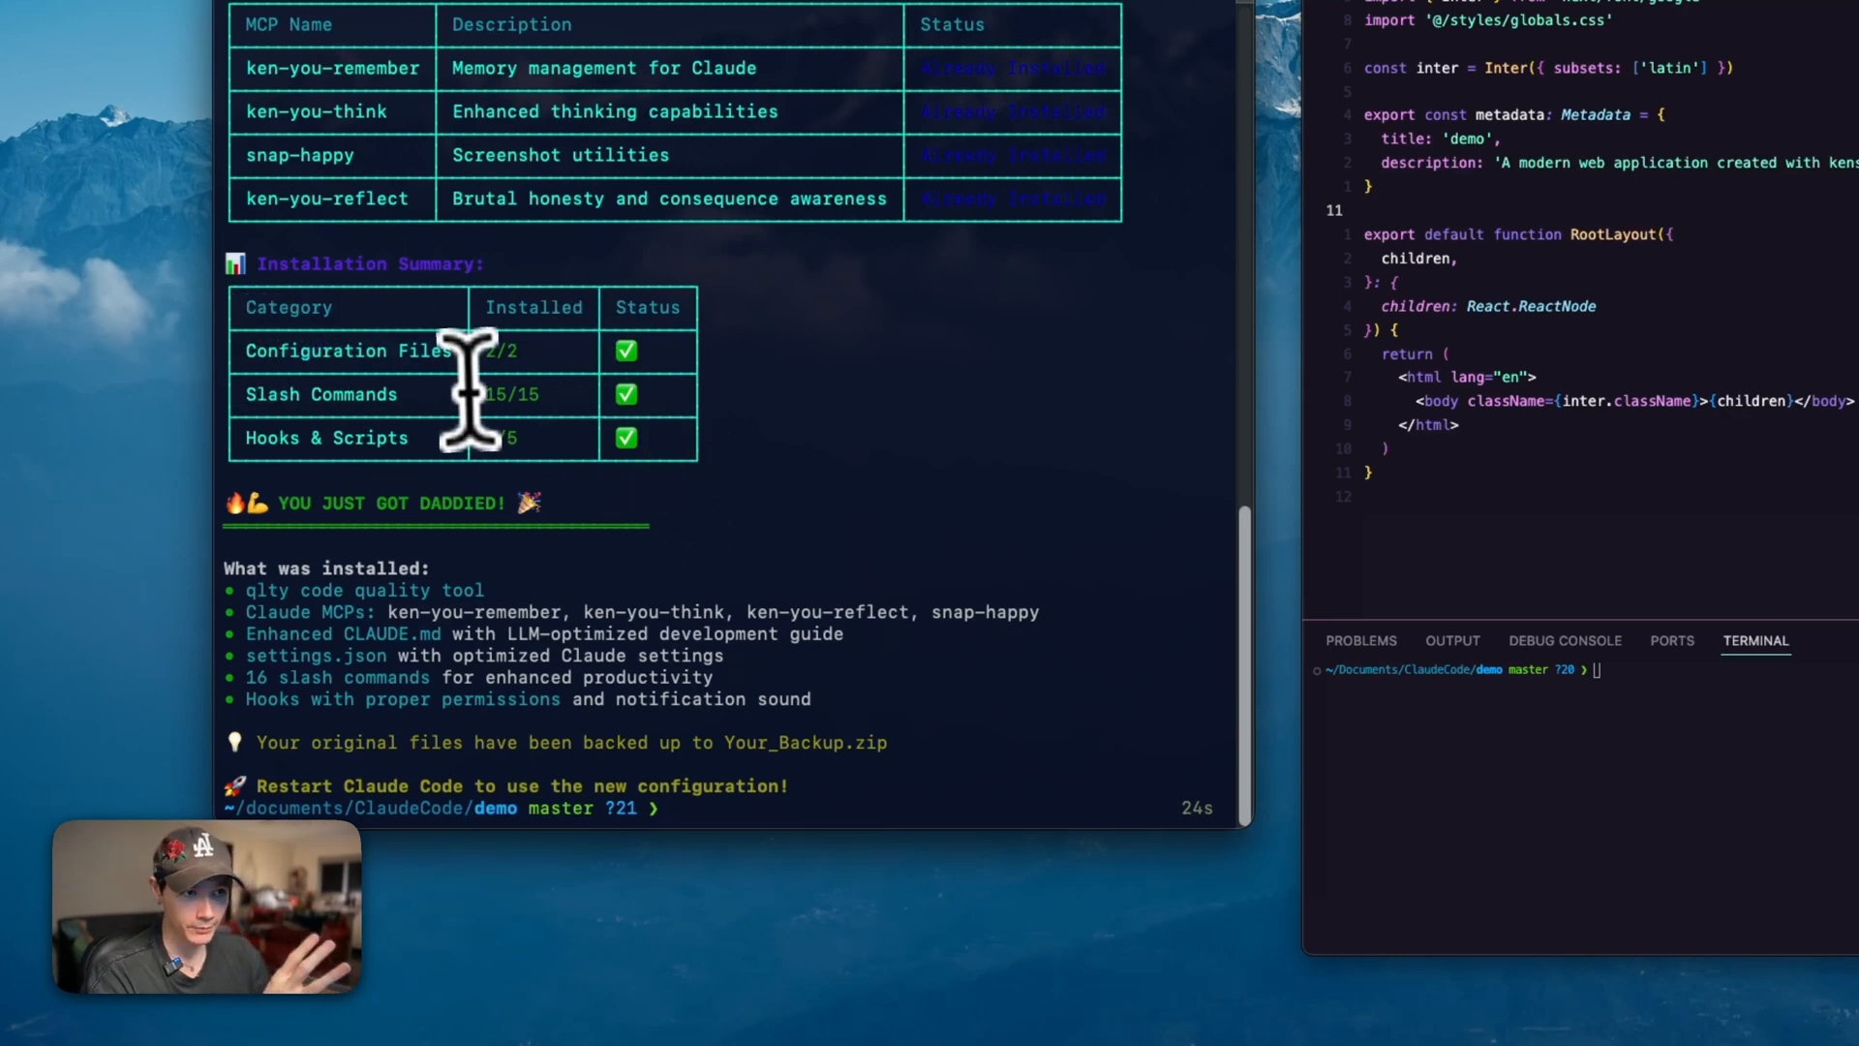
pyautogui.moveTo(664, 403)
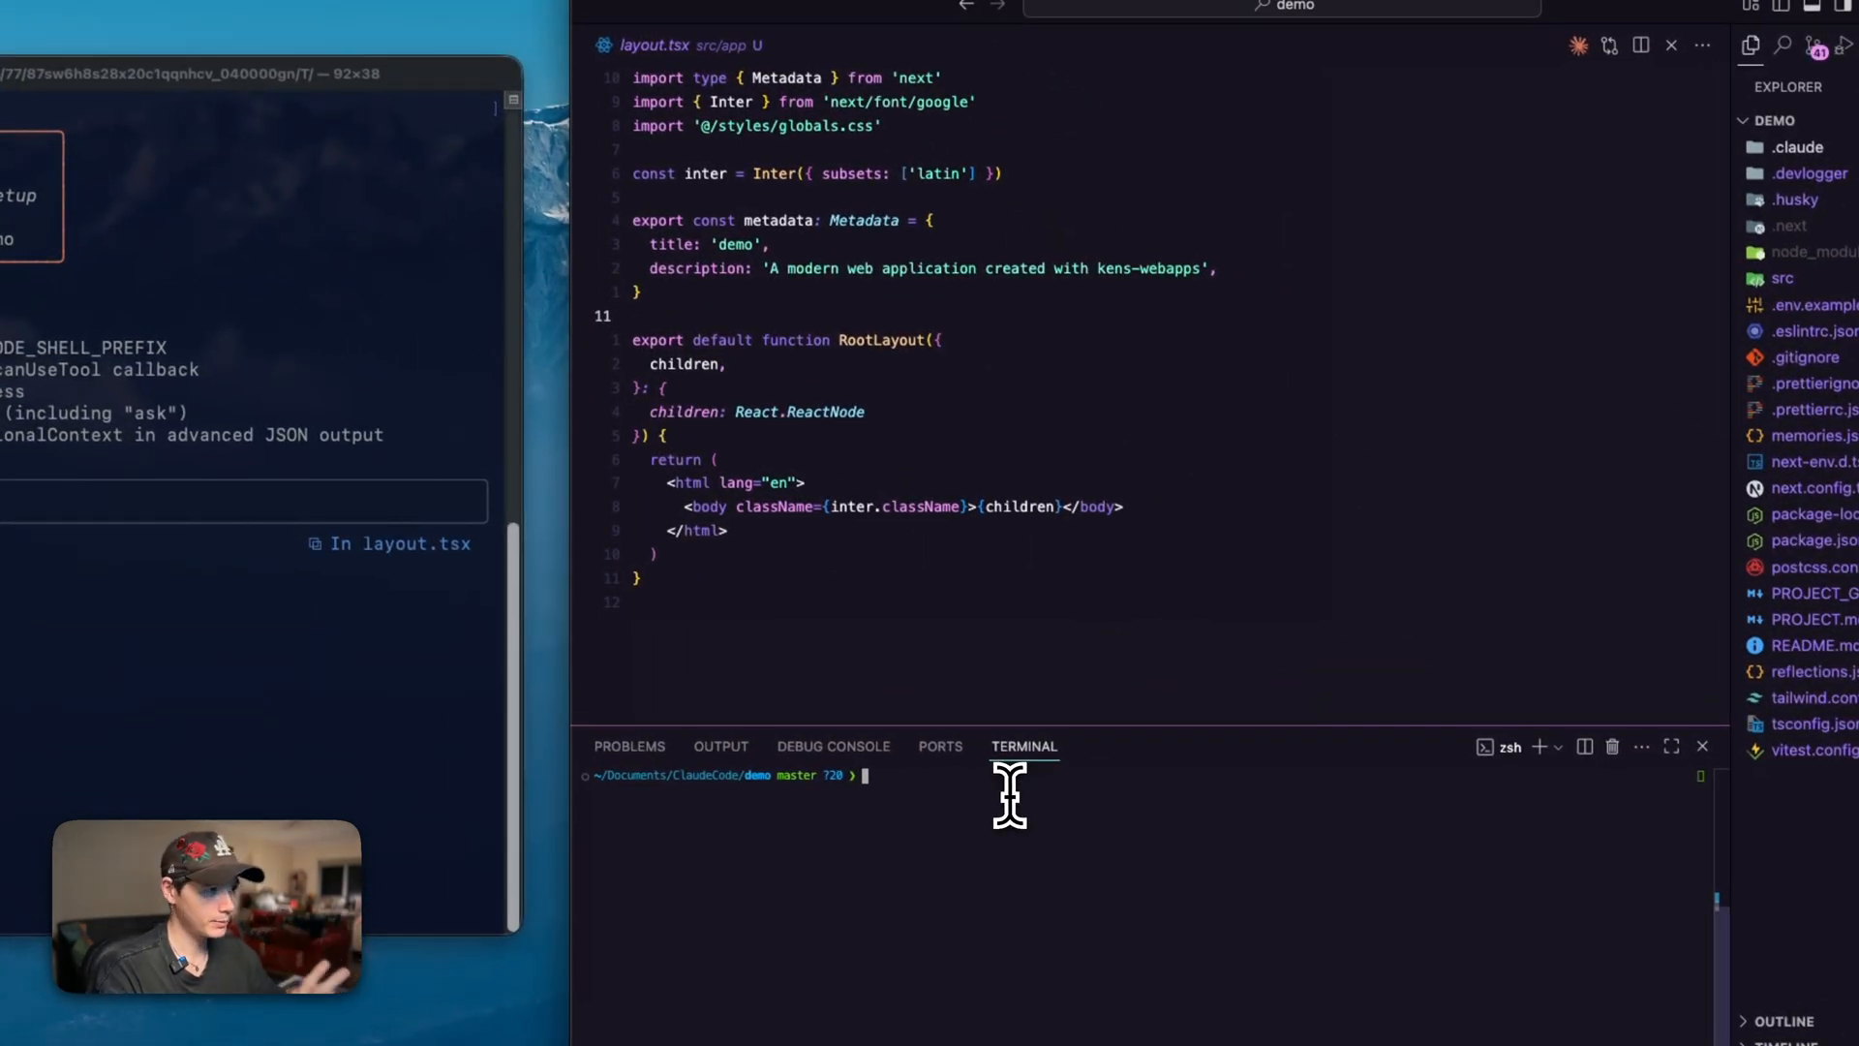
pyautogui.moveTo(1018, 815)
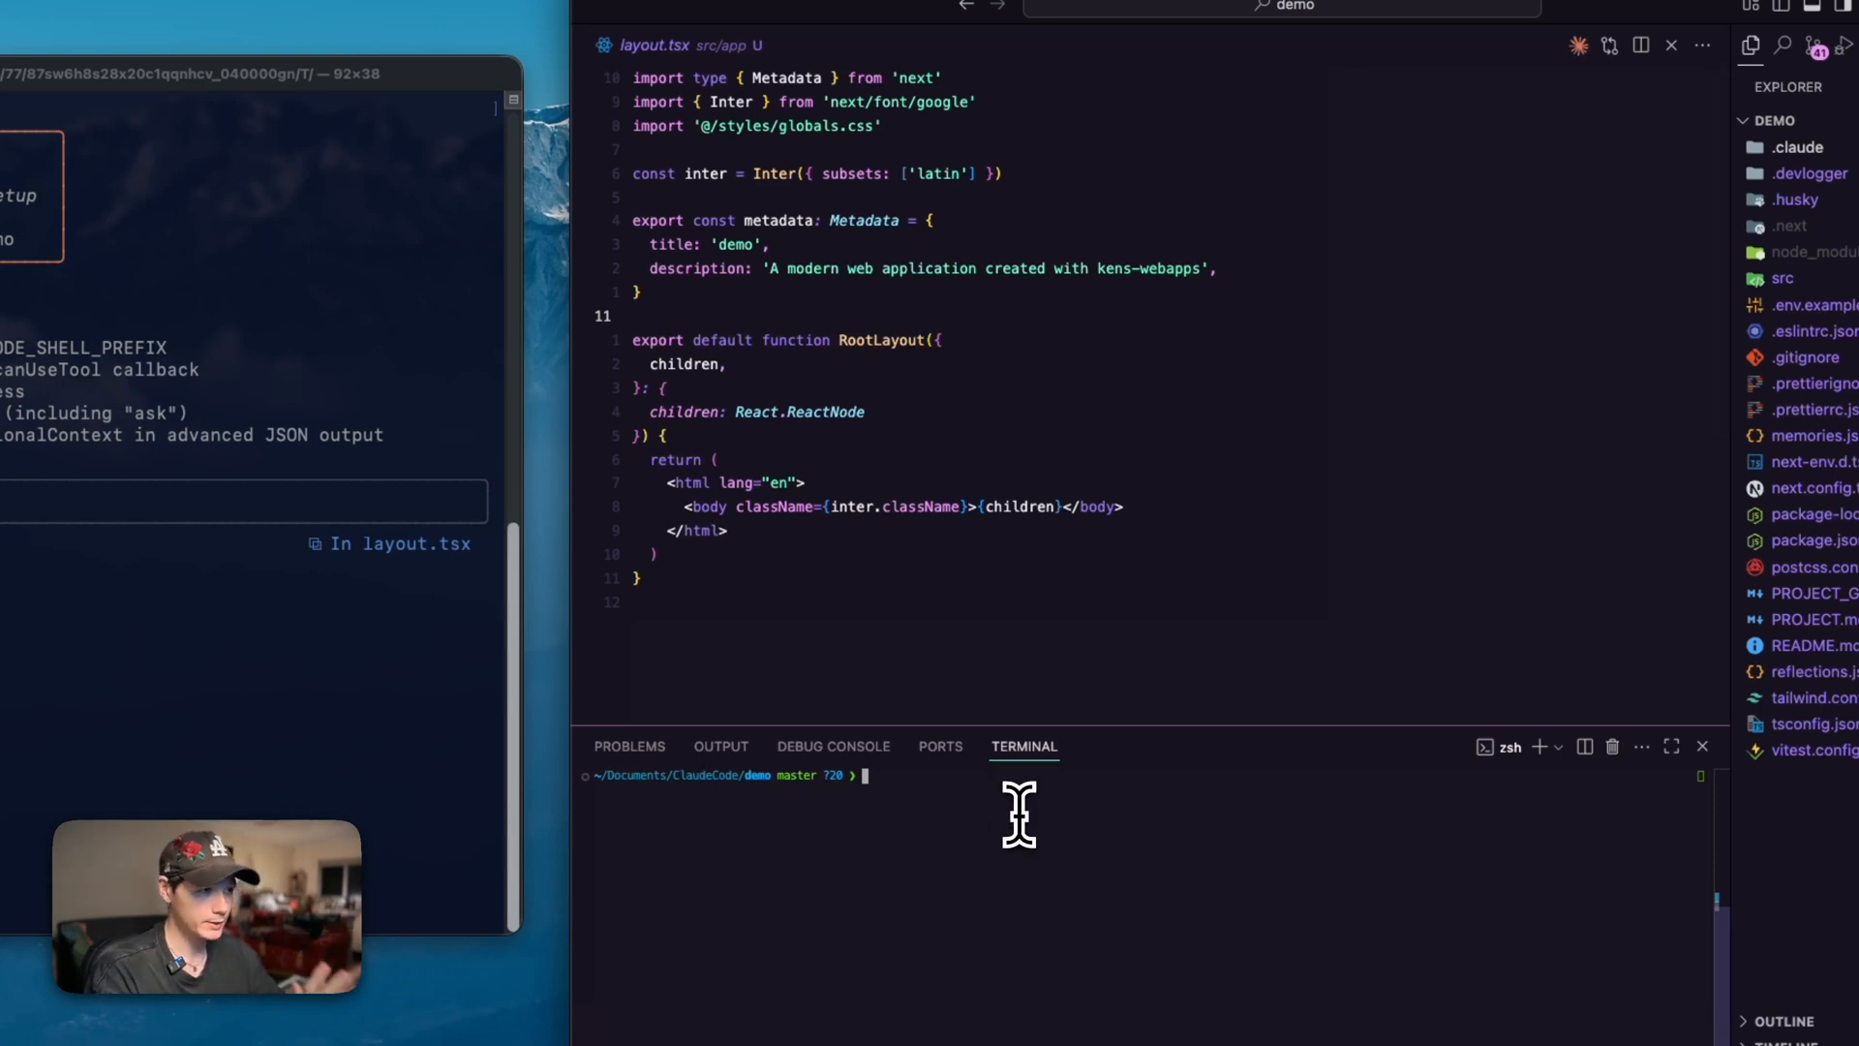
pyautogui.moveTo(972, 830)
pyautogui.write('npm run dev')
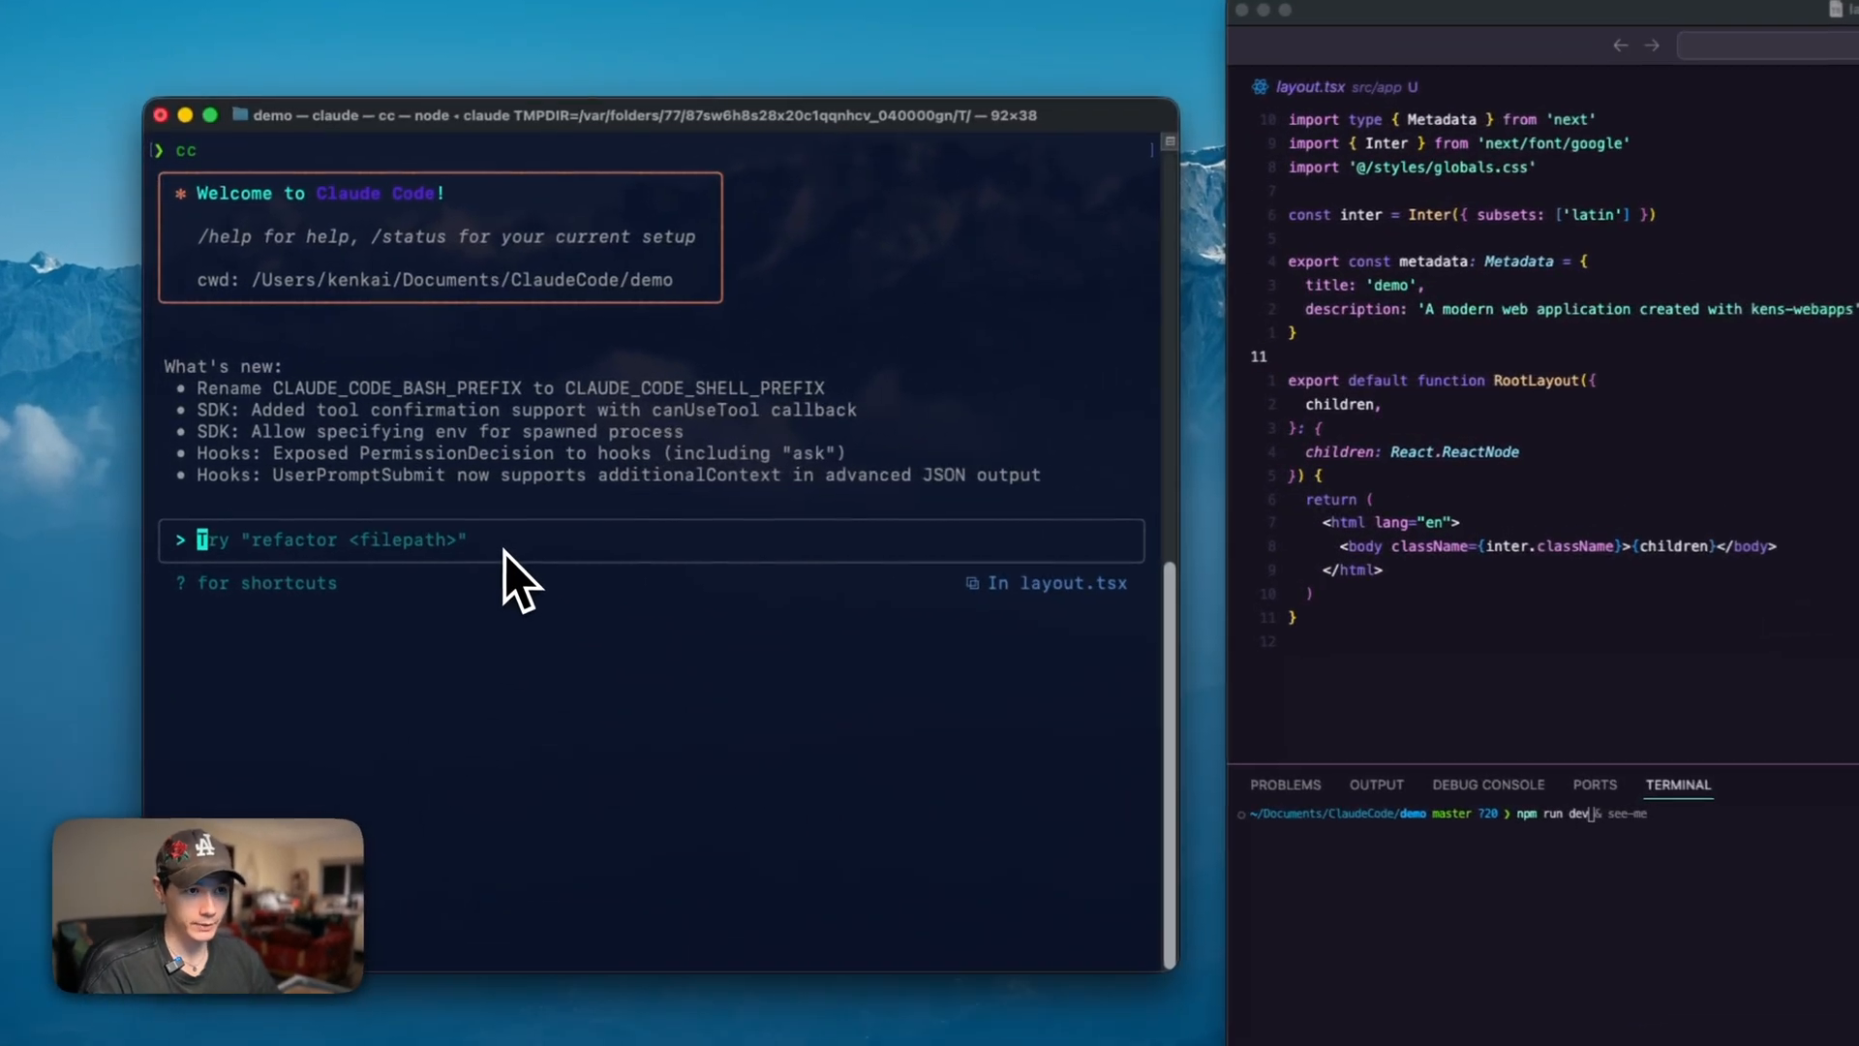
pyautogui.moveTo(651, 450)
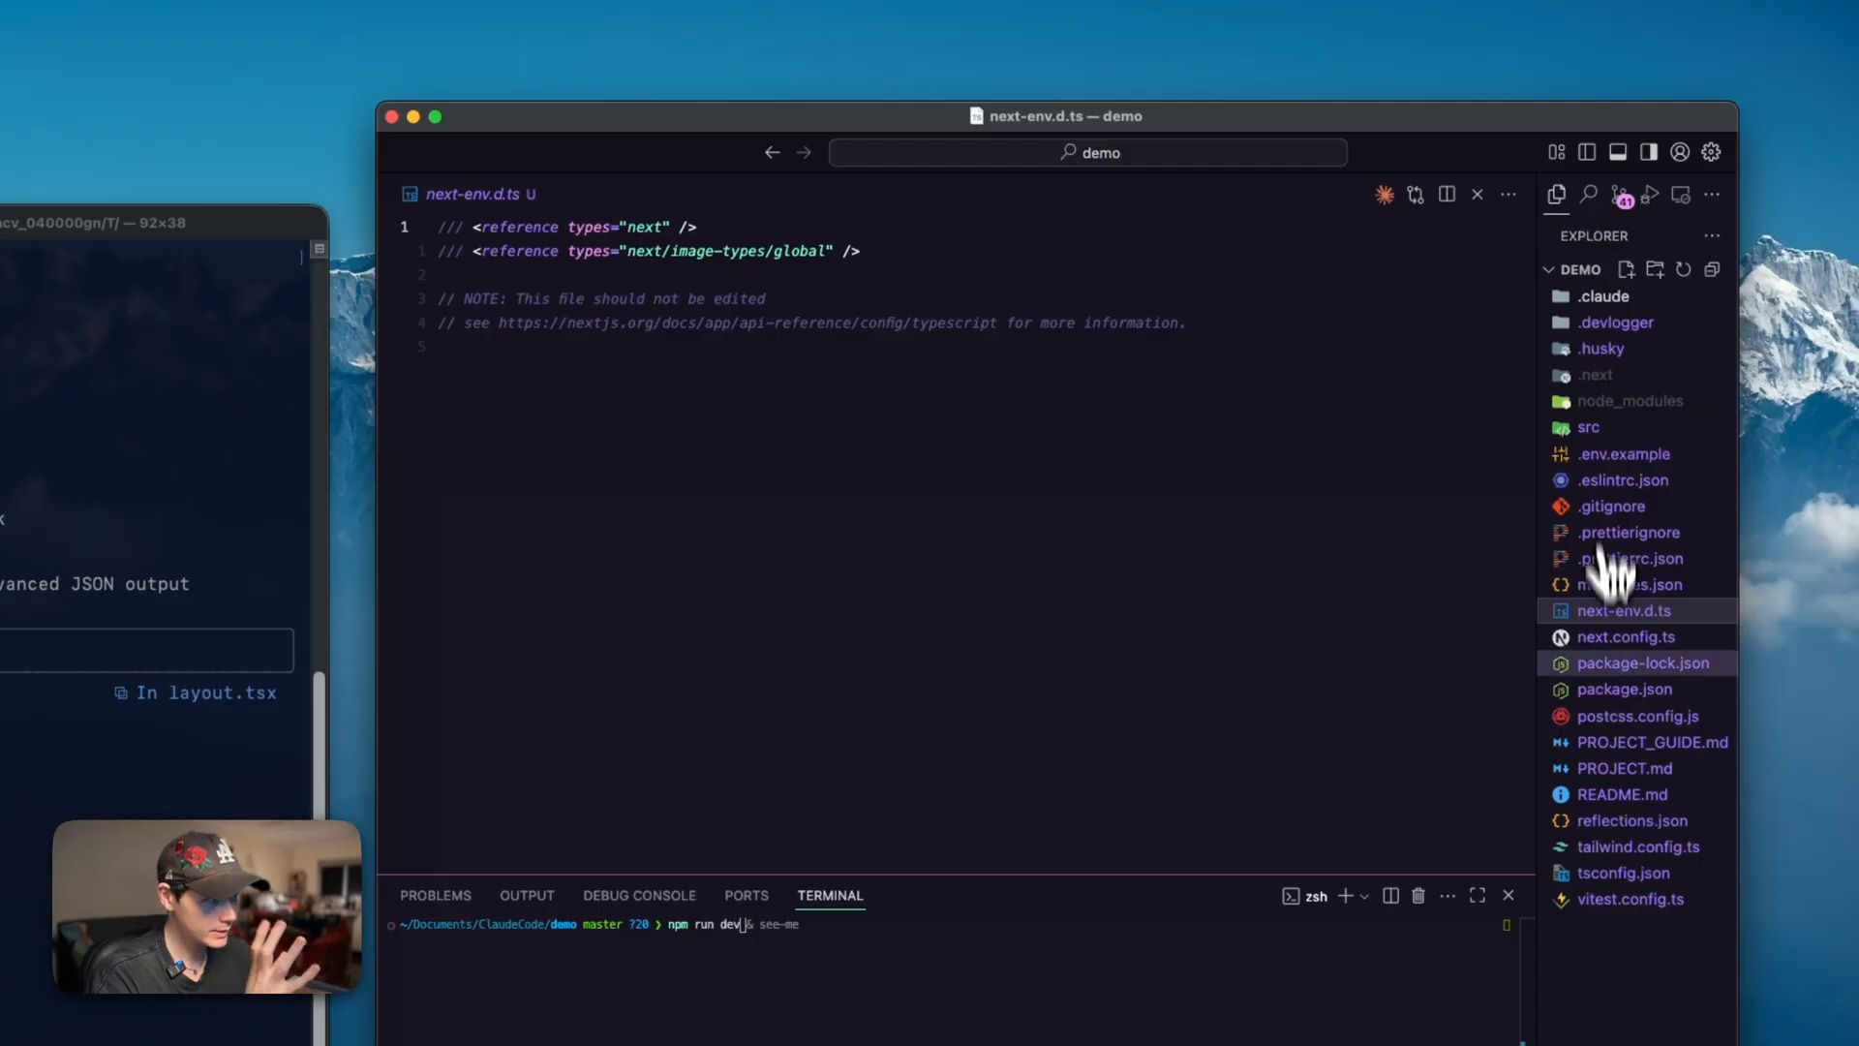
# Open next.config.ts from the Visual Studio Code Explorer.
pyautogui.click(1625, 637)
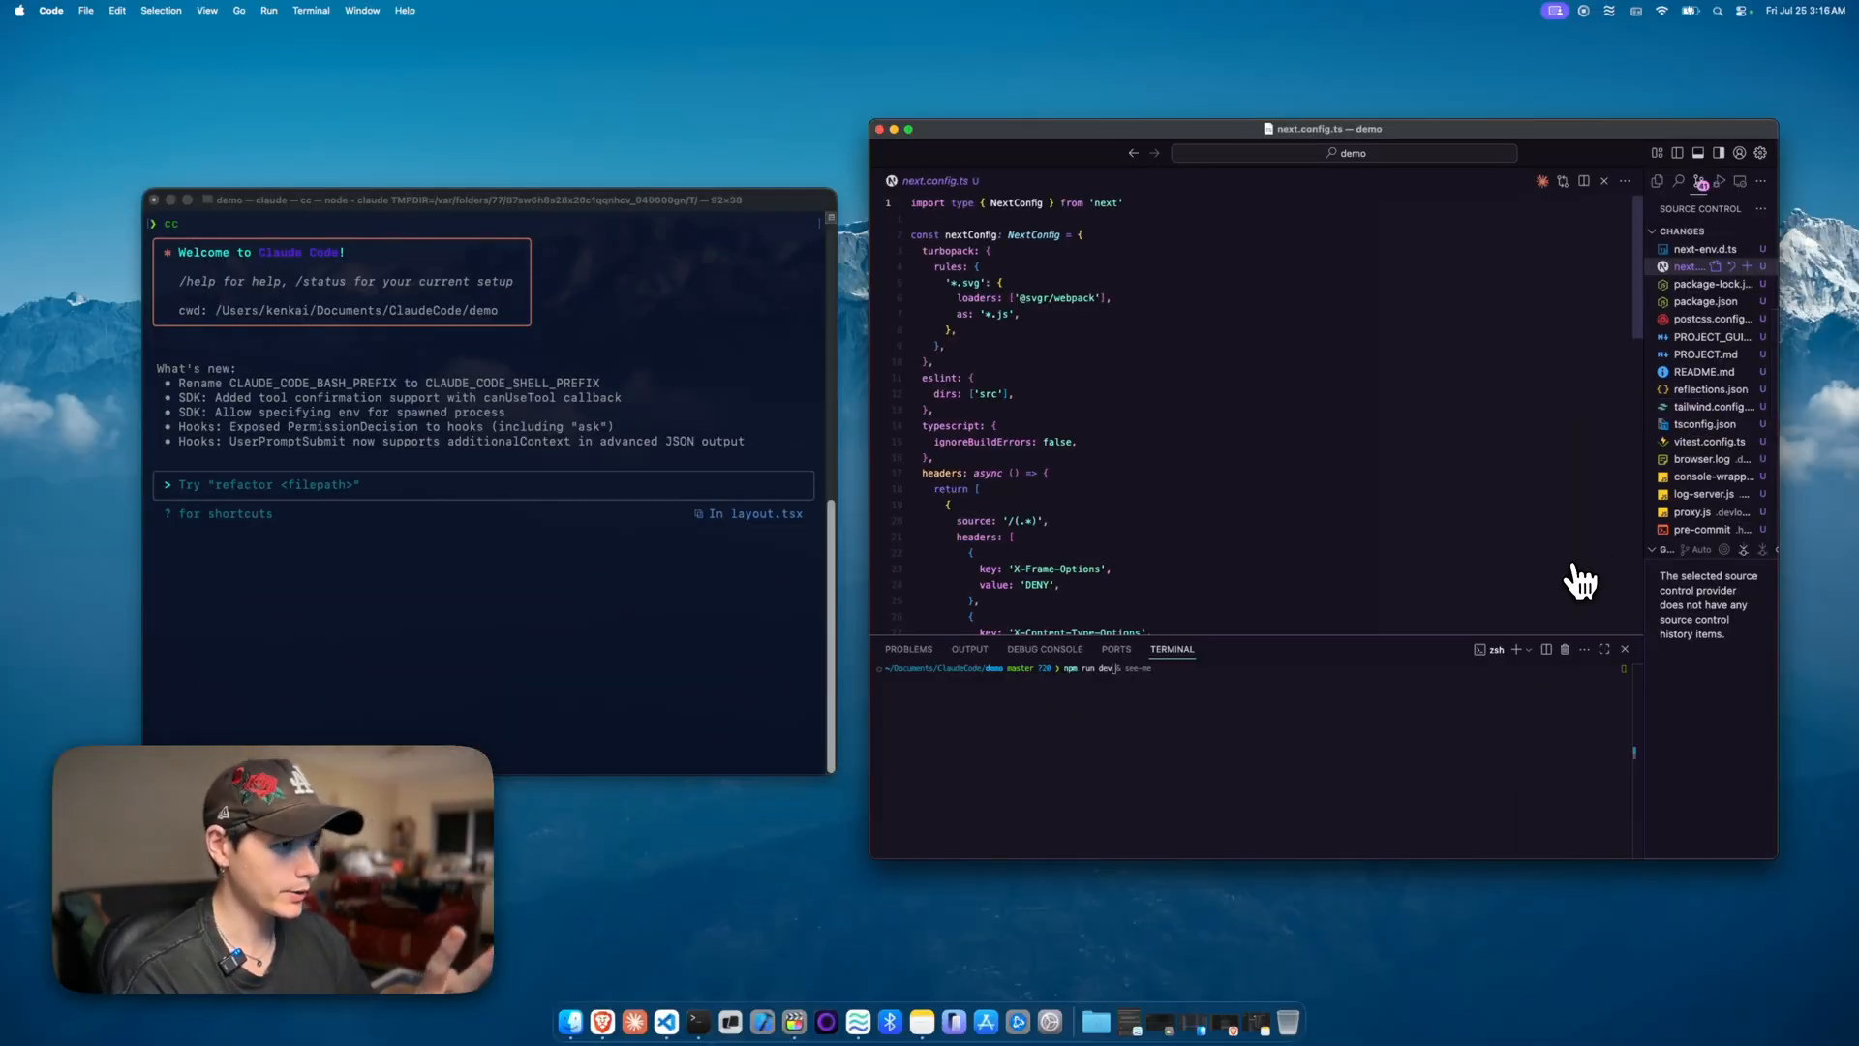
# Run /check so Claude fixes ESLint config, devlogger syntax and Prettier formatting issues.
pyautogui.write('/check')
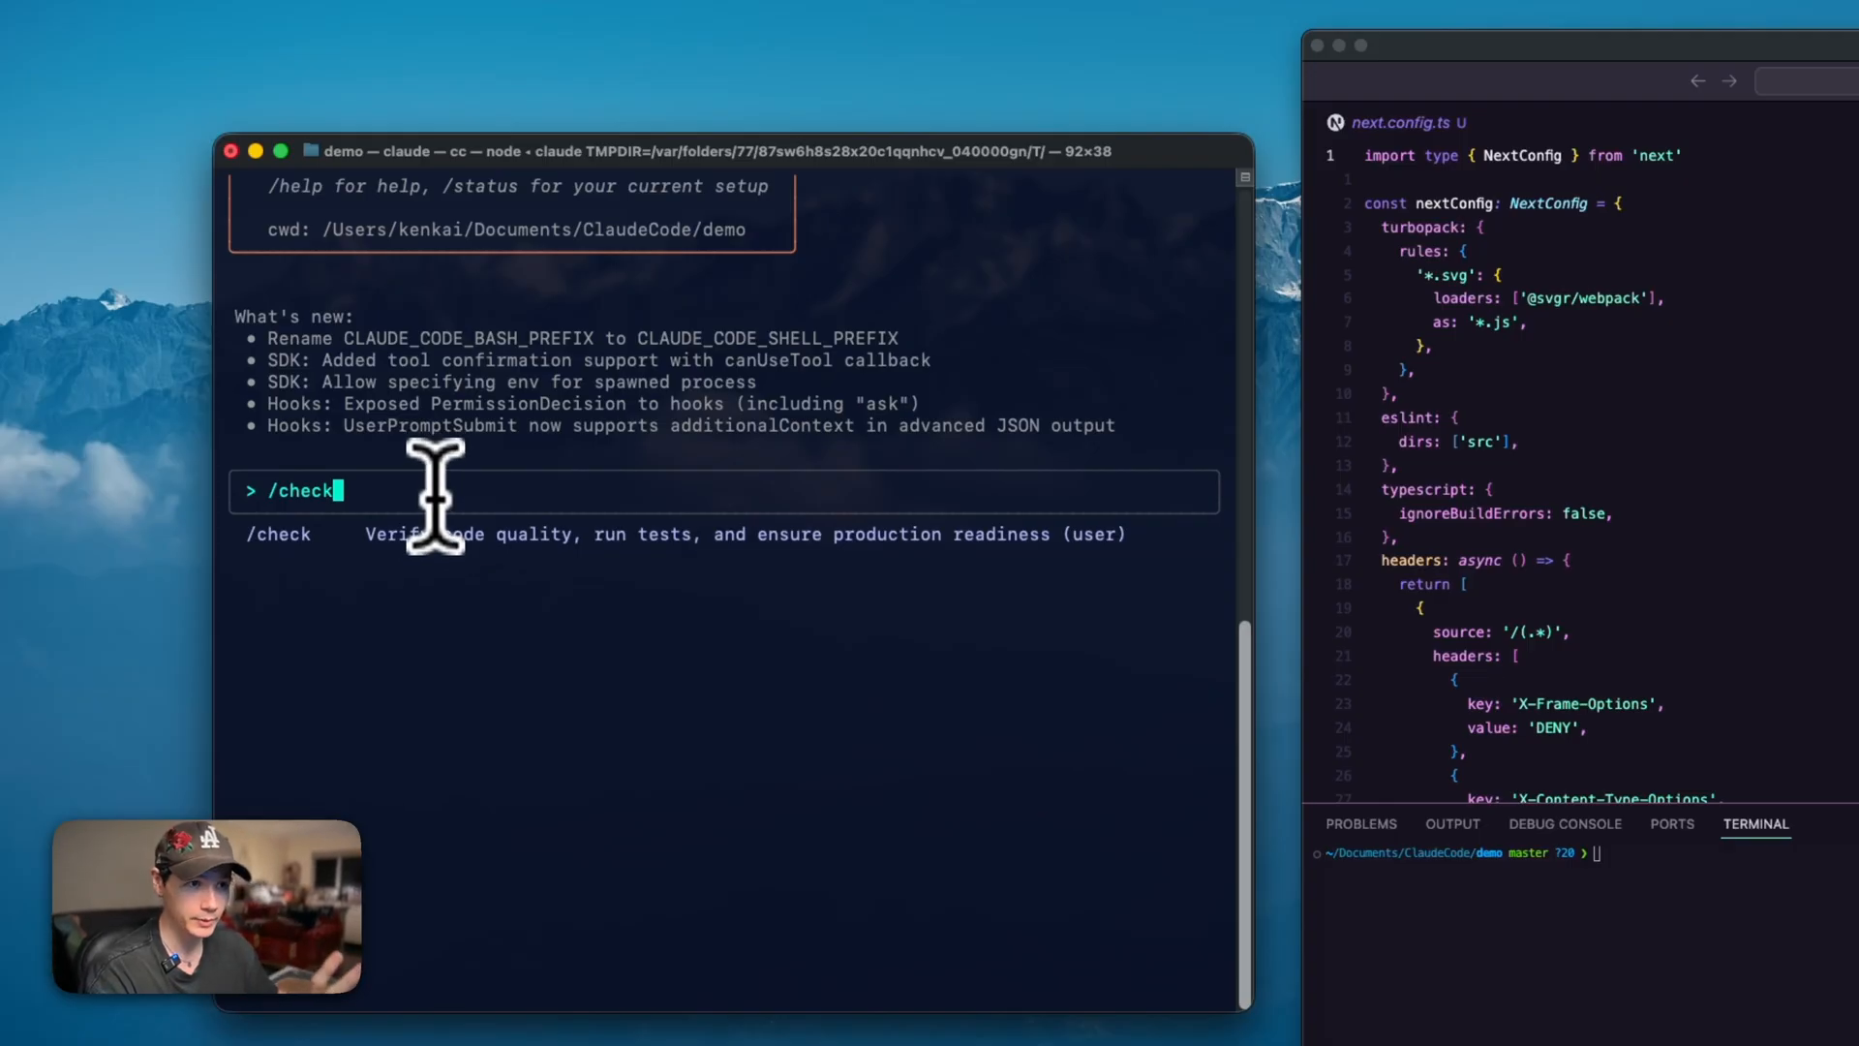
pyautogui.press('Return')
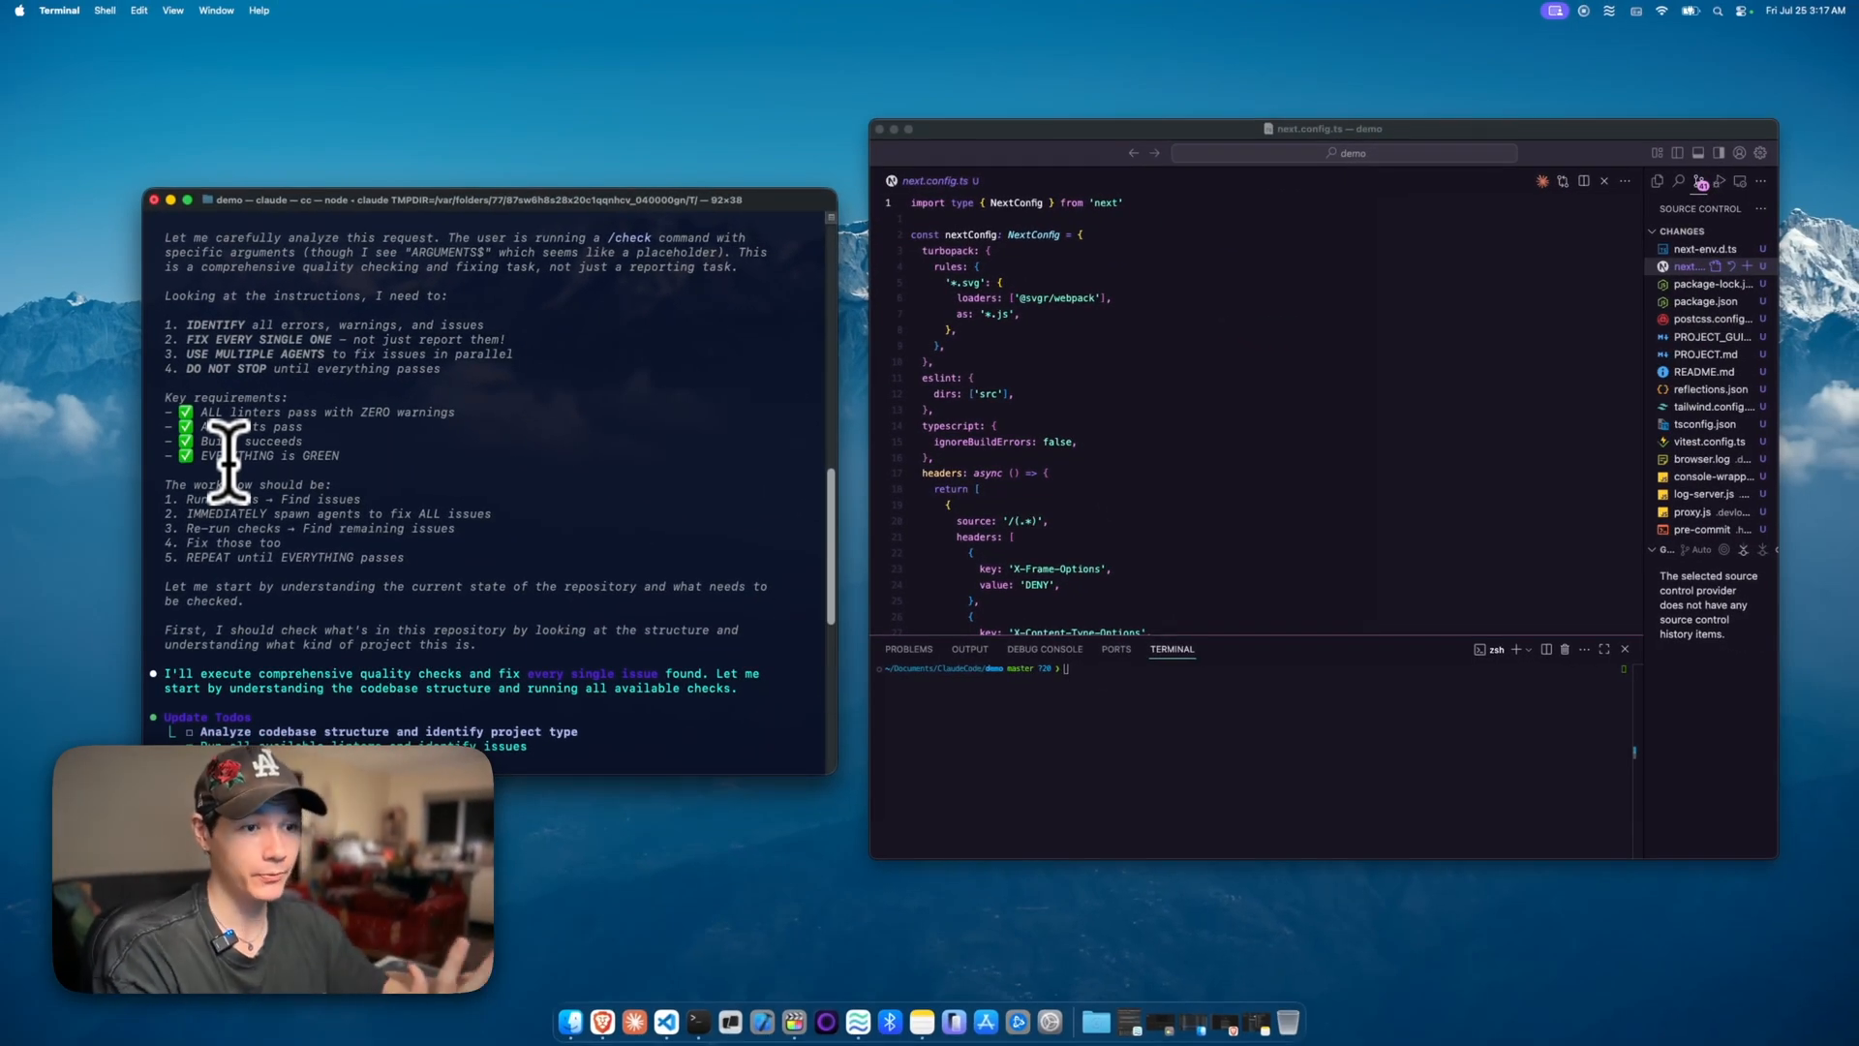
pyautogui.scroll(-3)
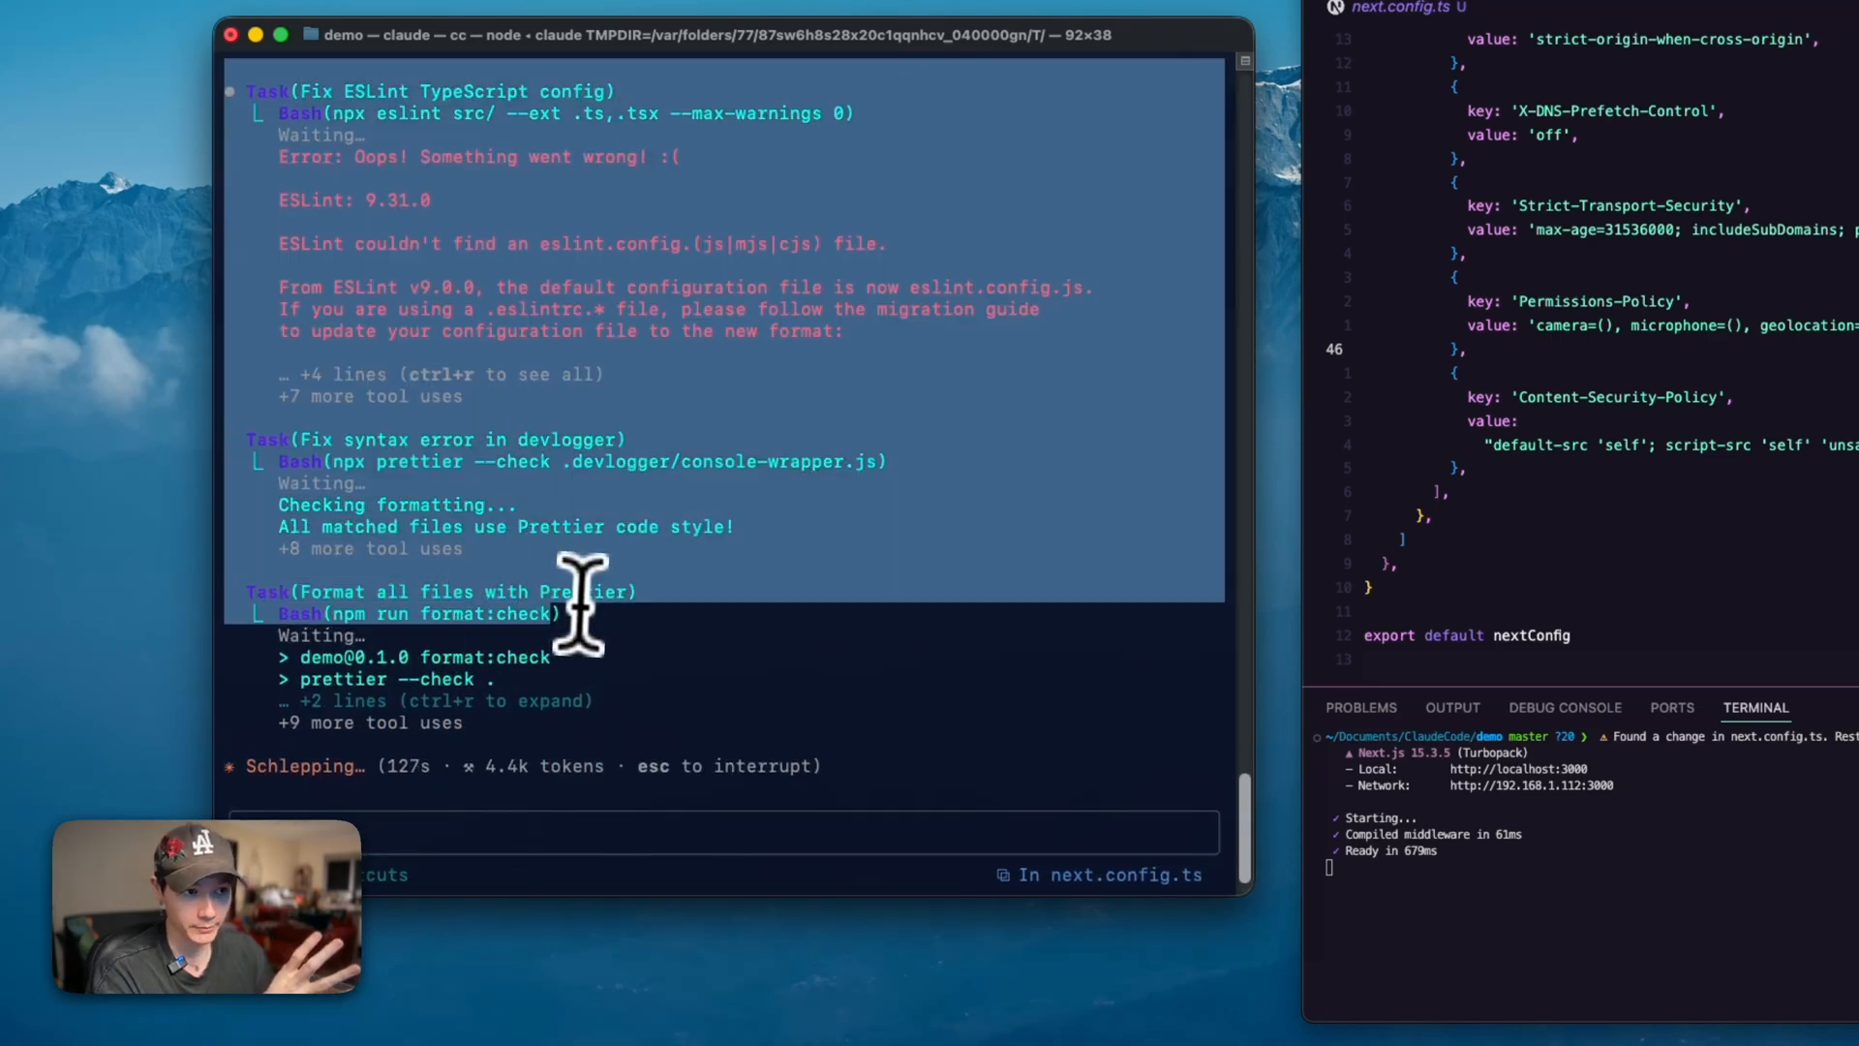
# Type / and scroll through the custom slash command suggestions.
pyautogui.write('/')
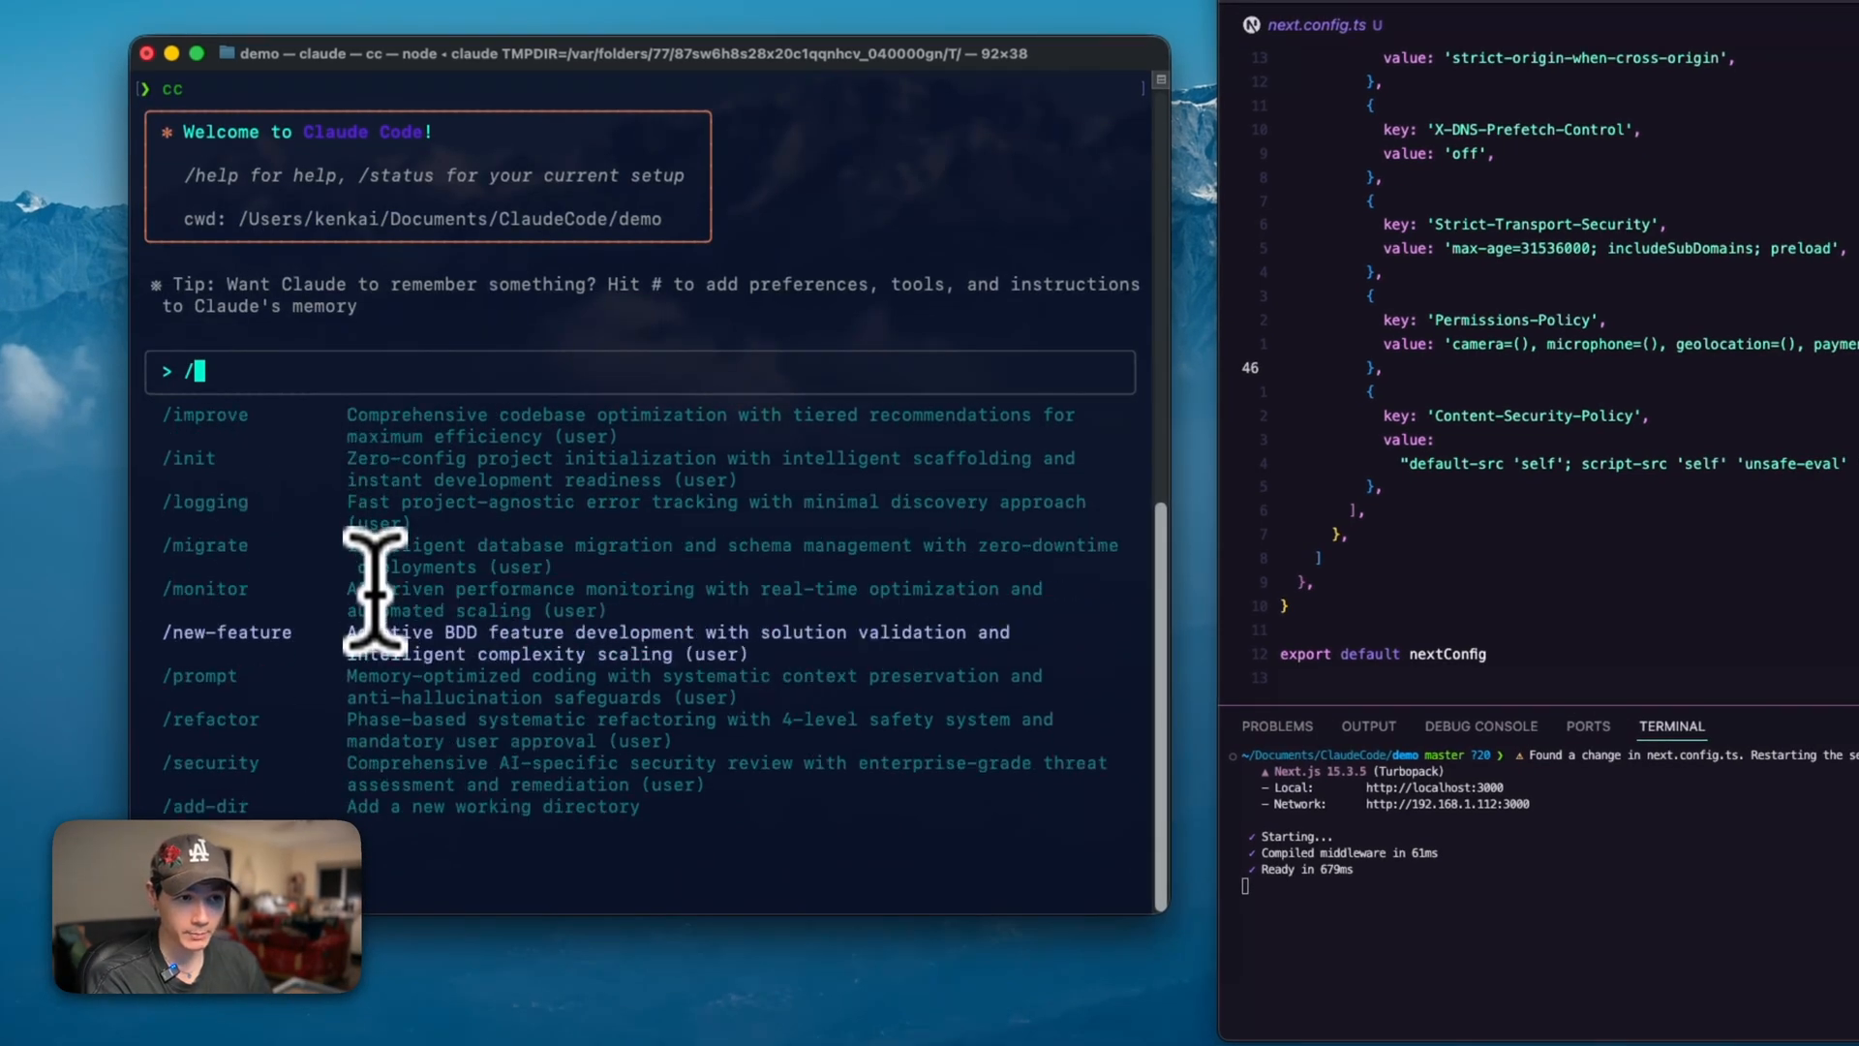
pyautogui.scroll(-3)
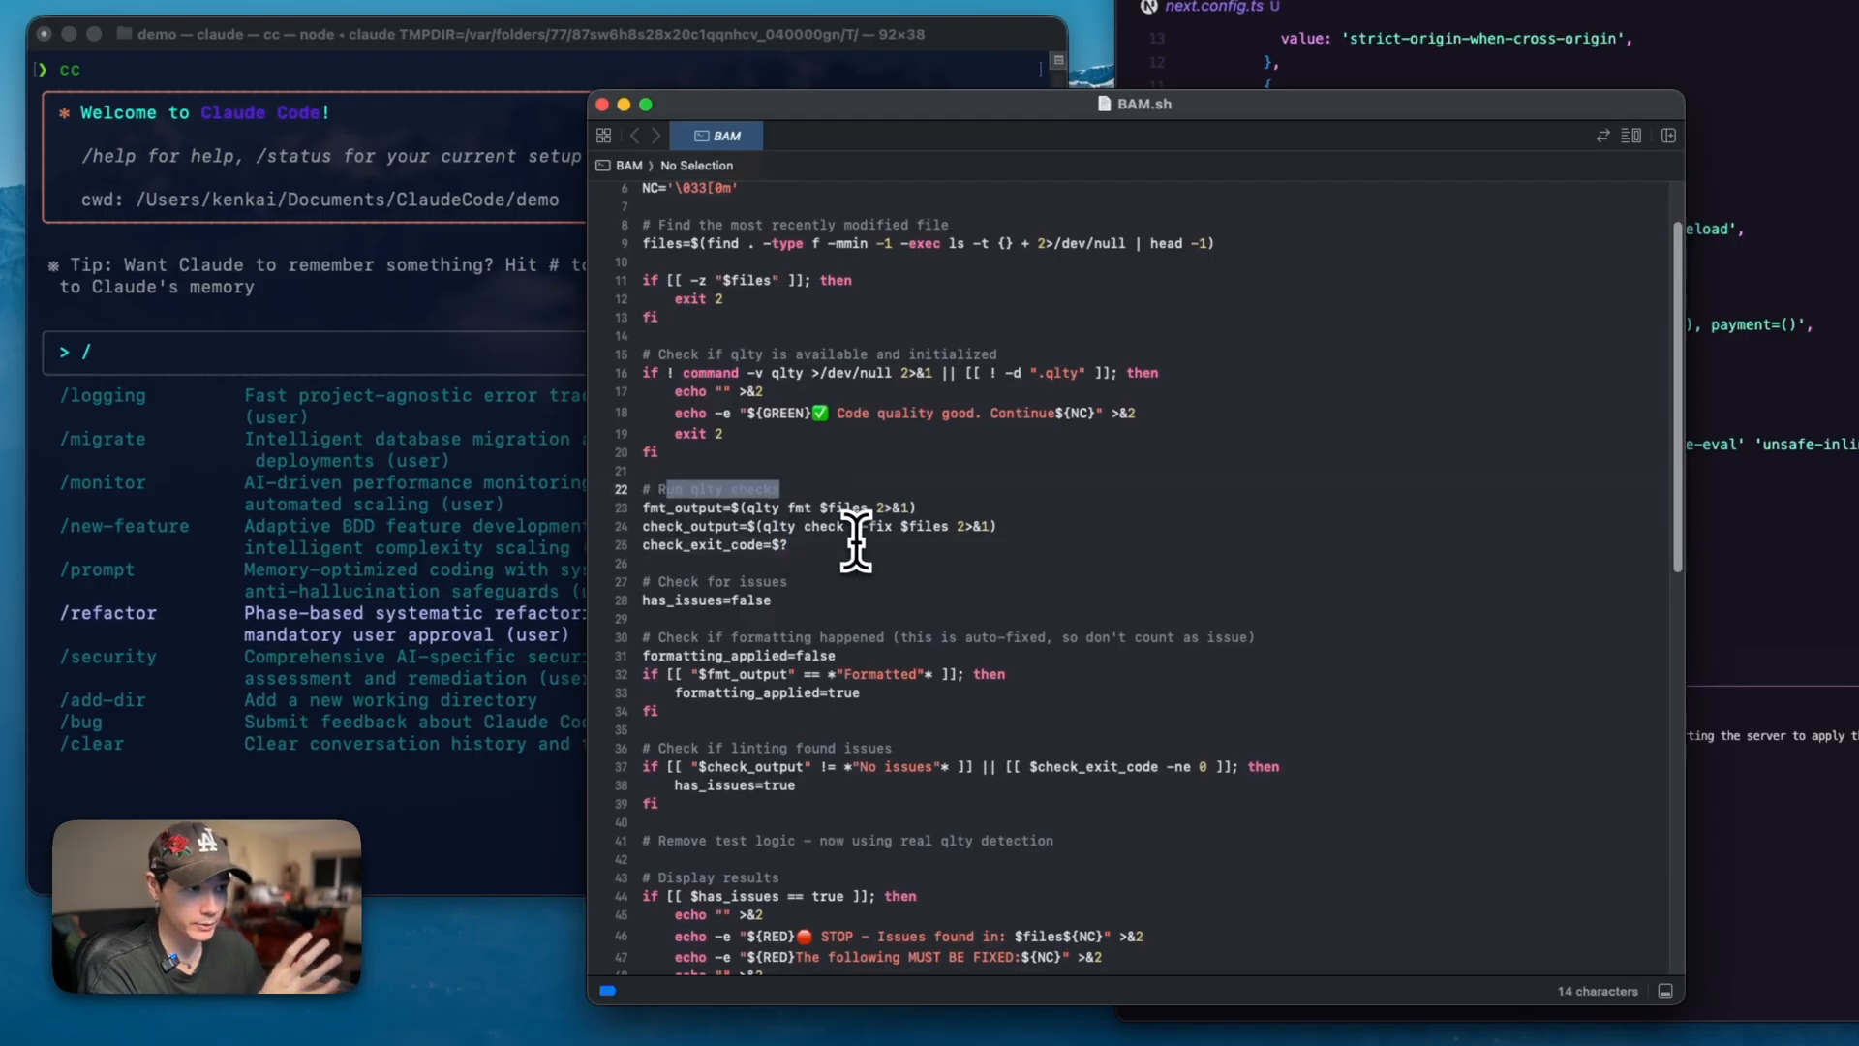
# Point out the qlty check commands and results-display section in BAM.sh.
pyautogui.click(883, 525)
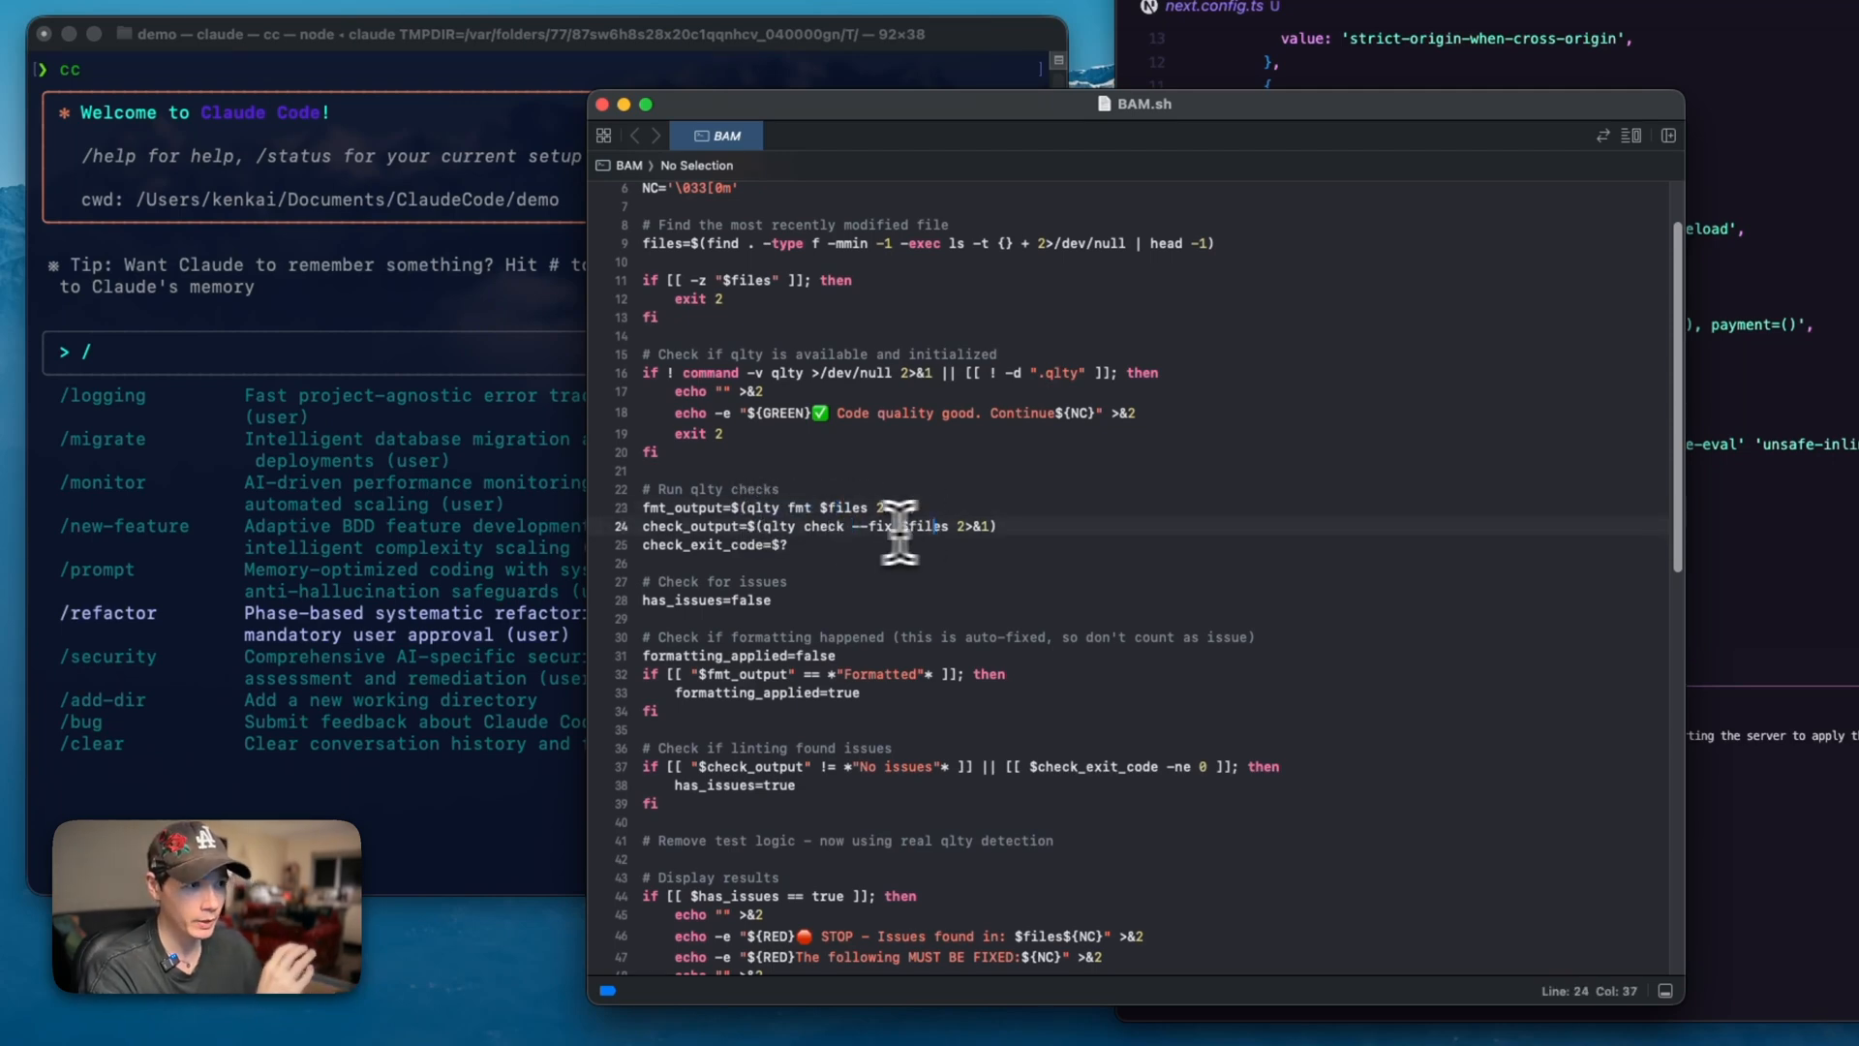
pyautogui.moveTo(930, 532)
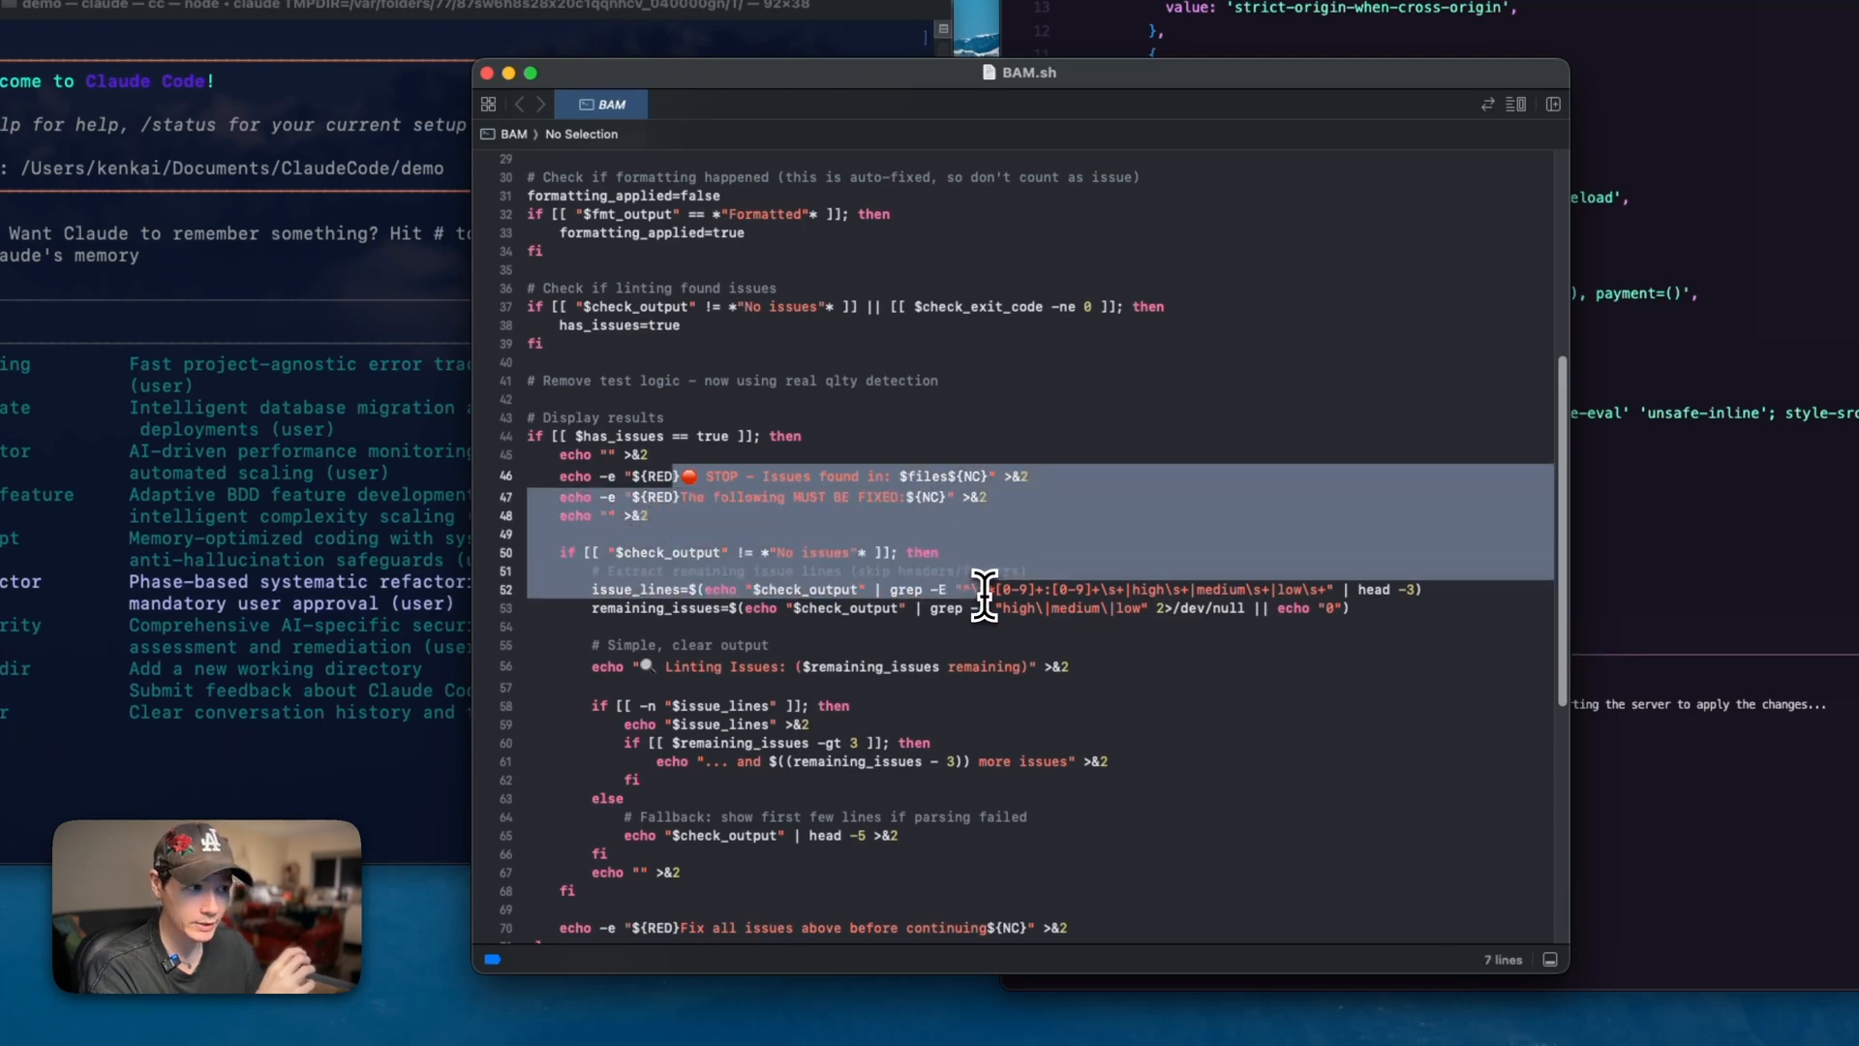
pyautogui.click(1025, 608)
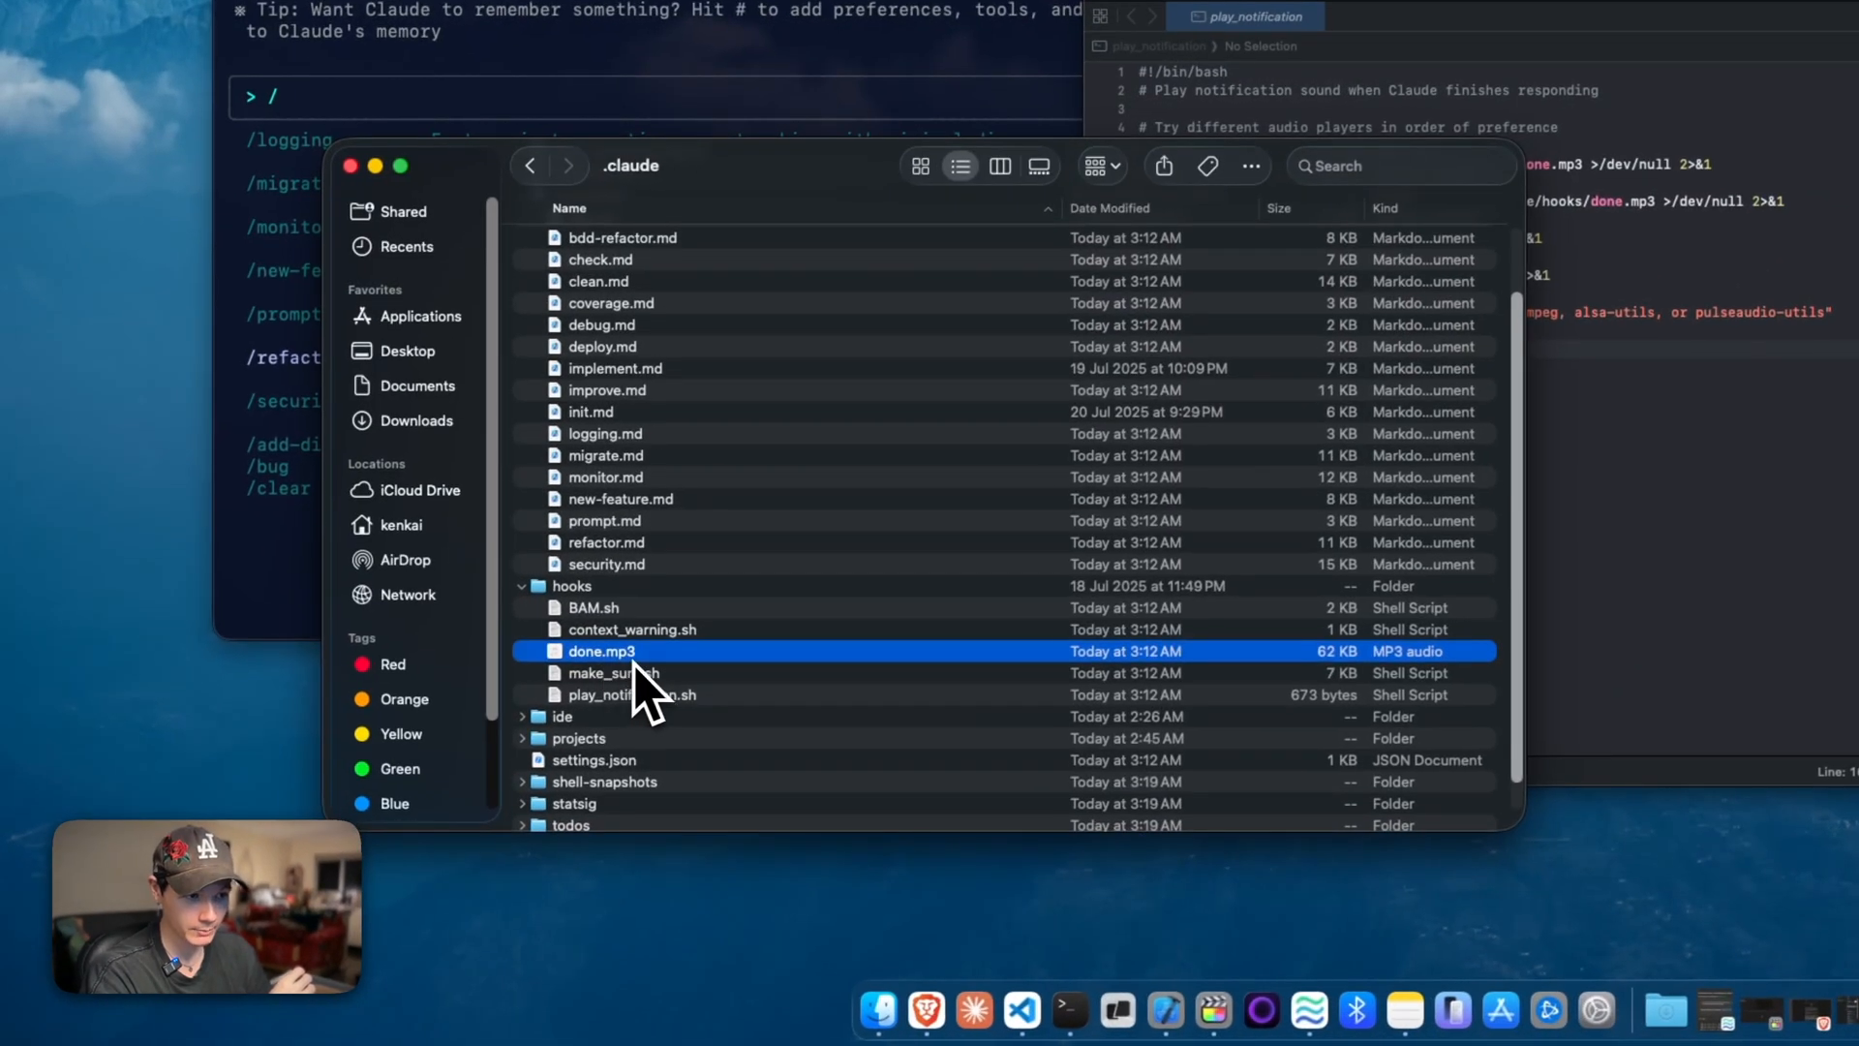
pyautogui.moveTo(665, 694)
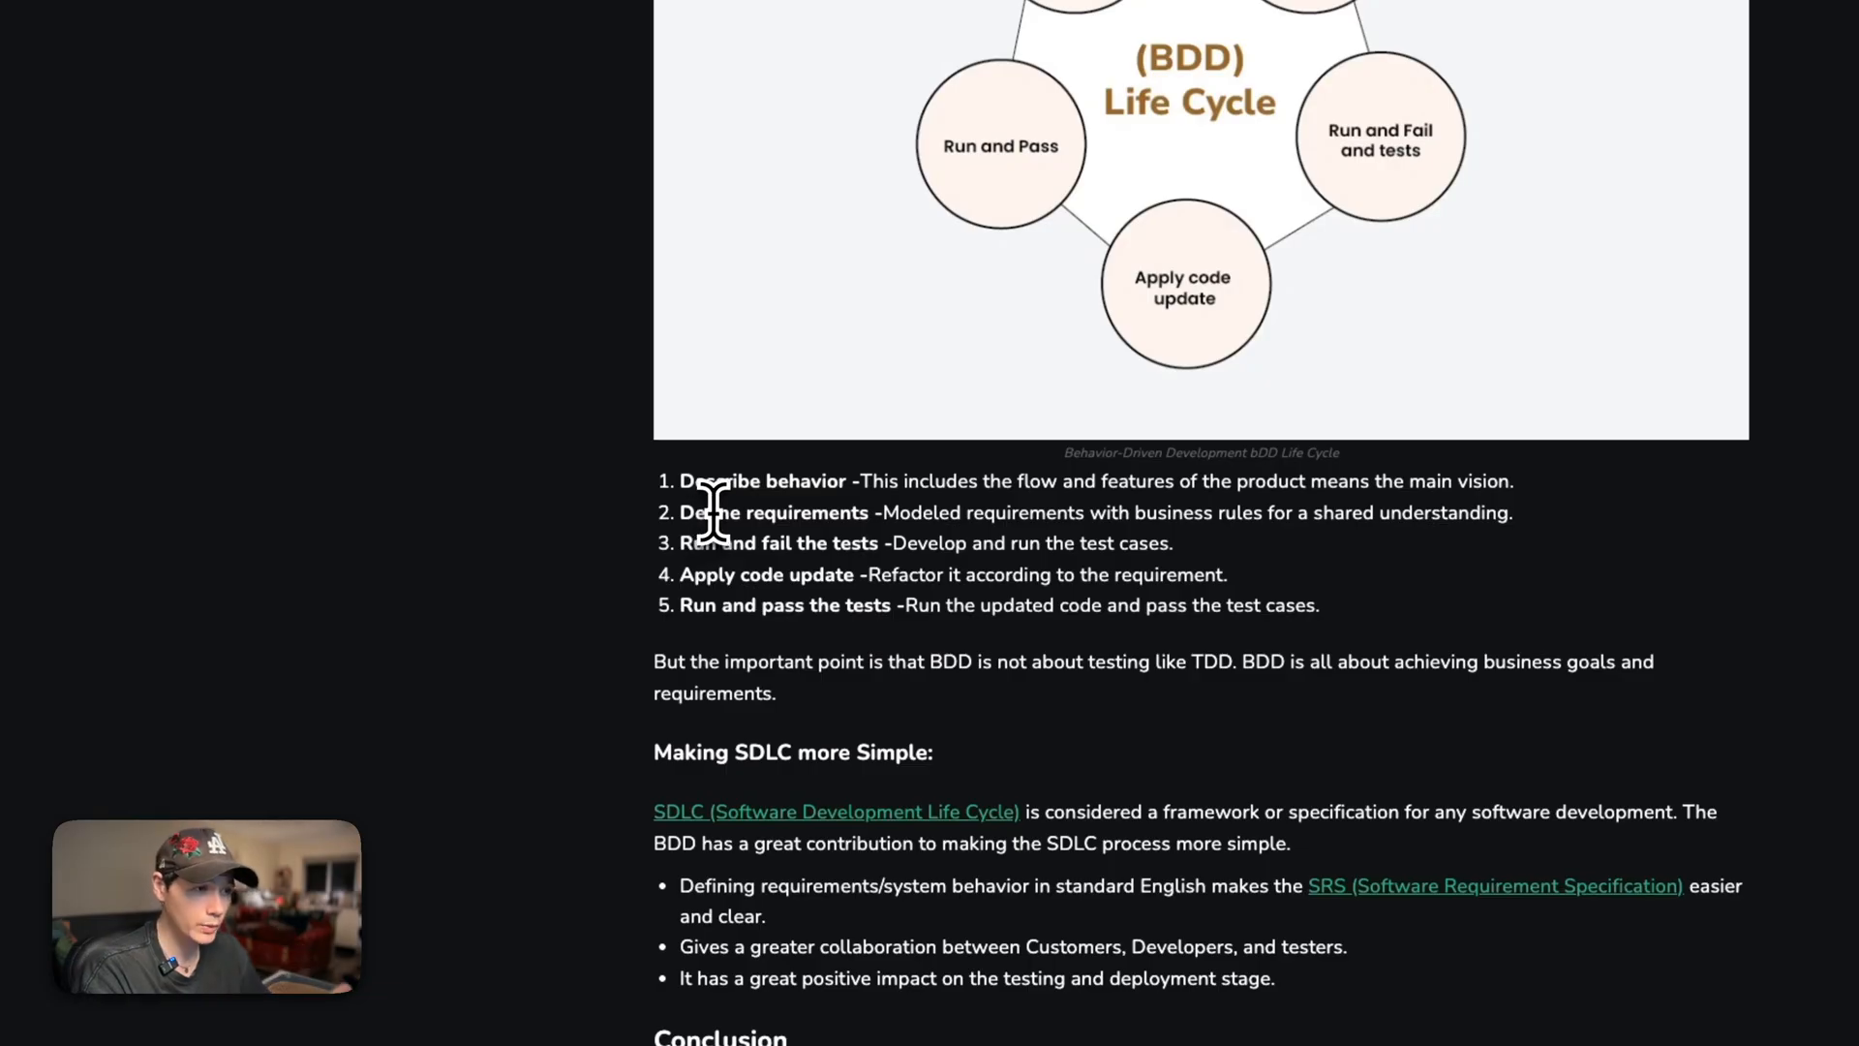
# Highlight the Describe behavior step, then scroll to the BDD article's conclusion.
pyautogui.doubleClick(762, 481)
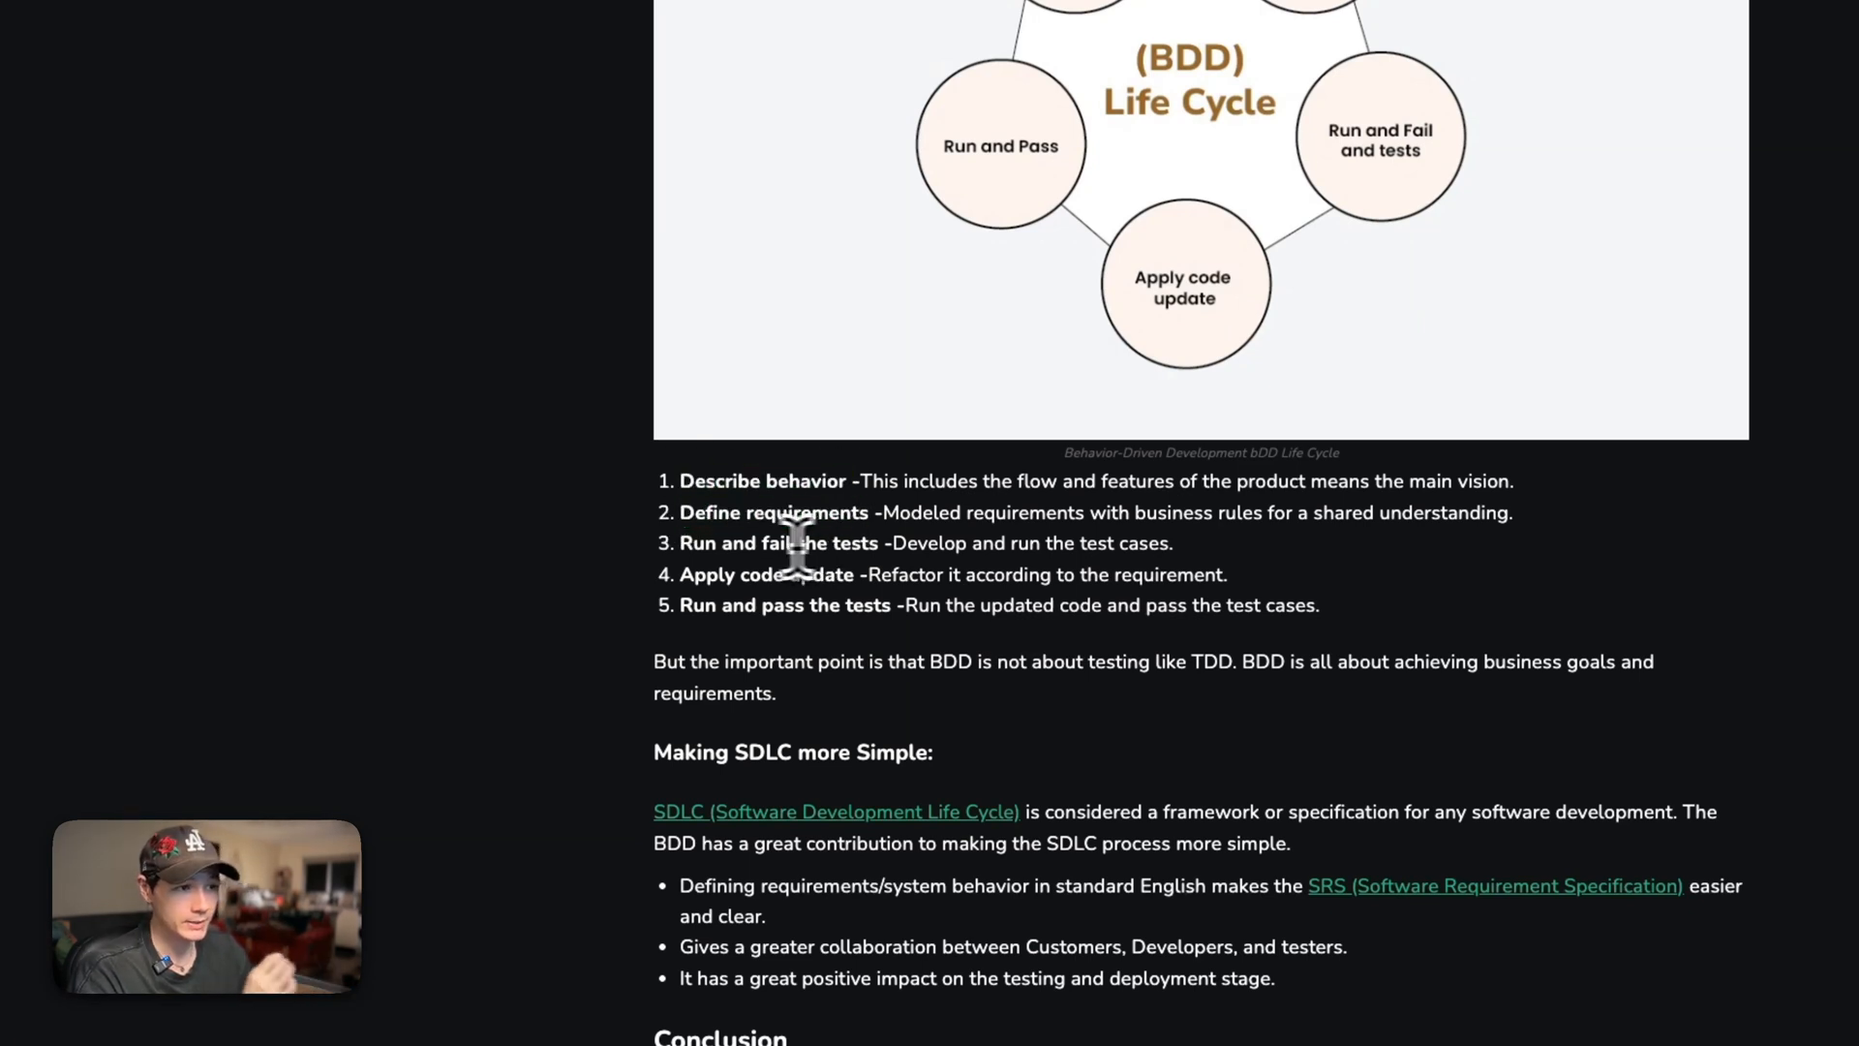
pyautogui.moveTo(682, 551)
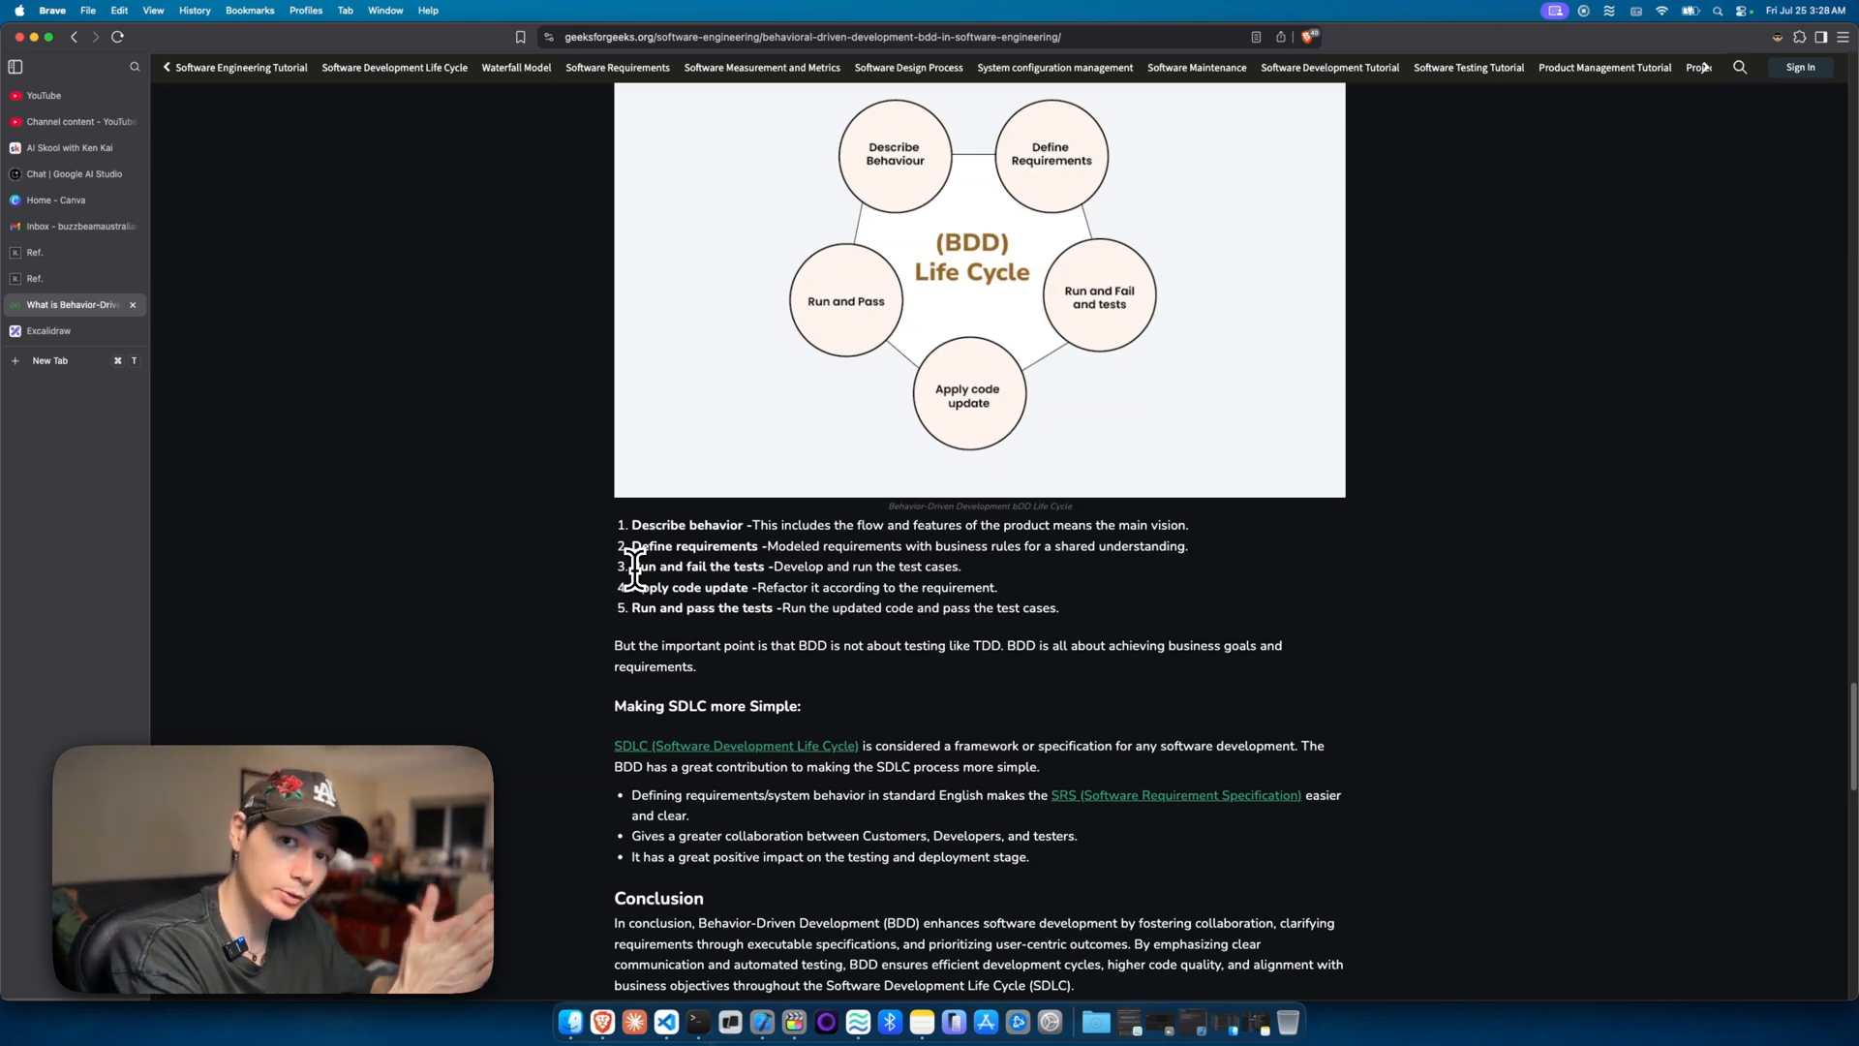
pyautogui.scroll(-3)
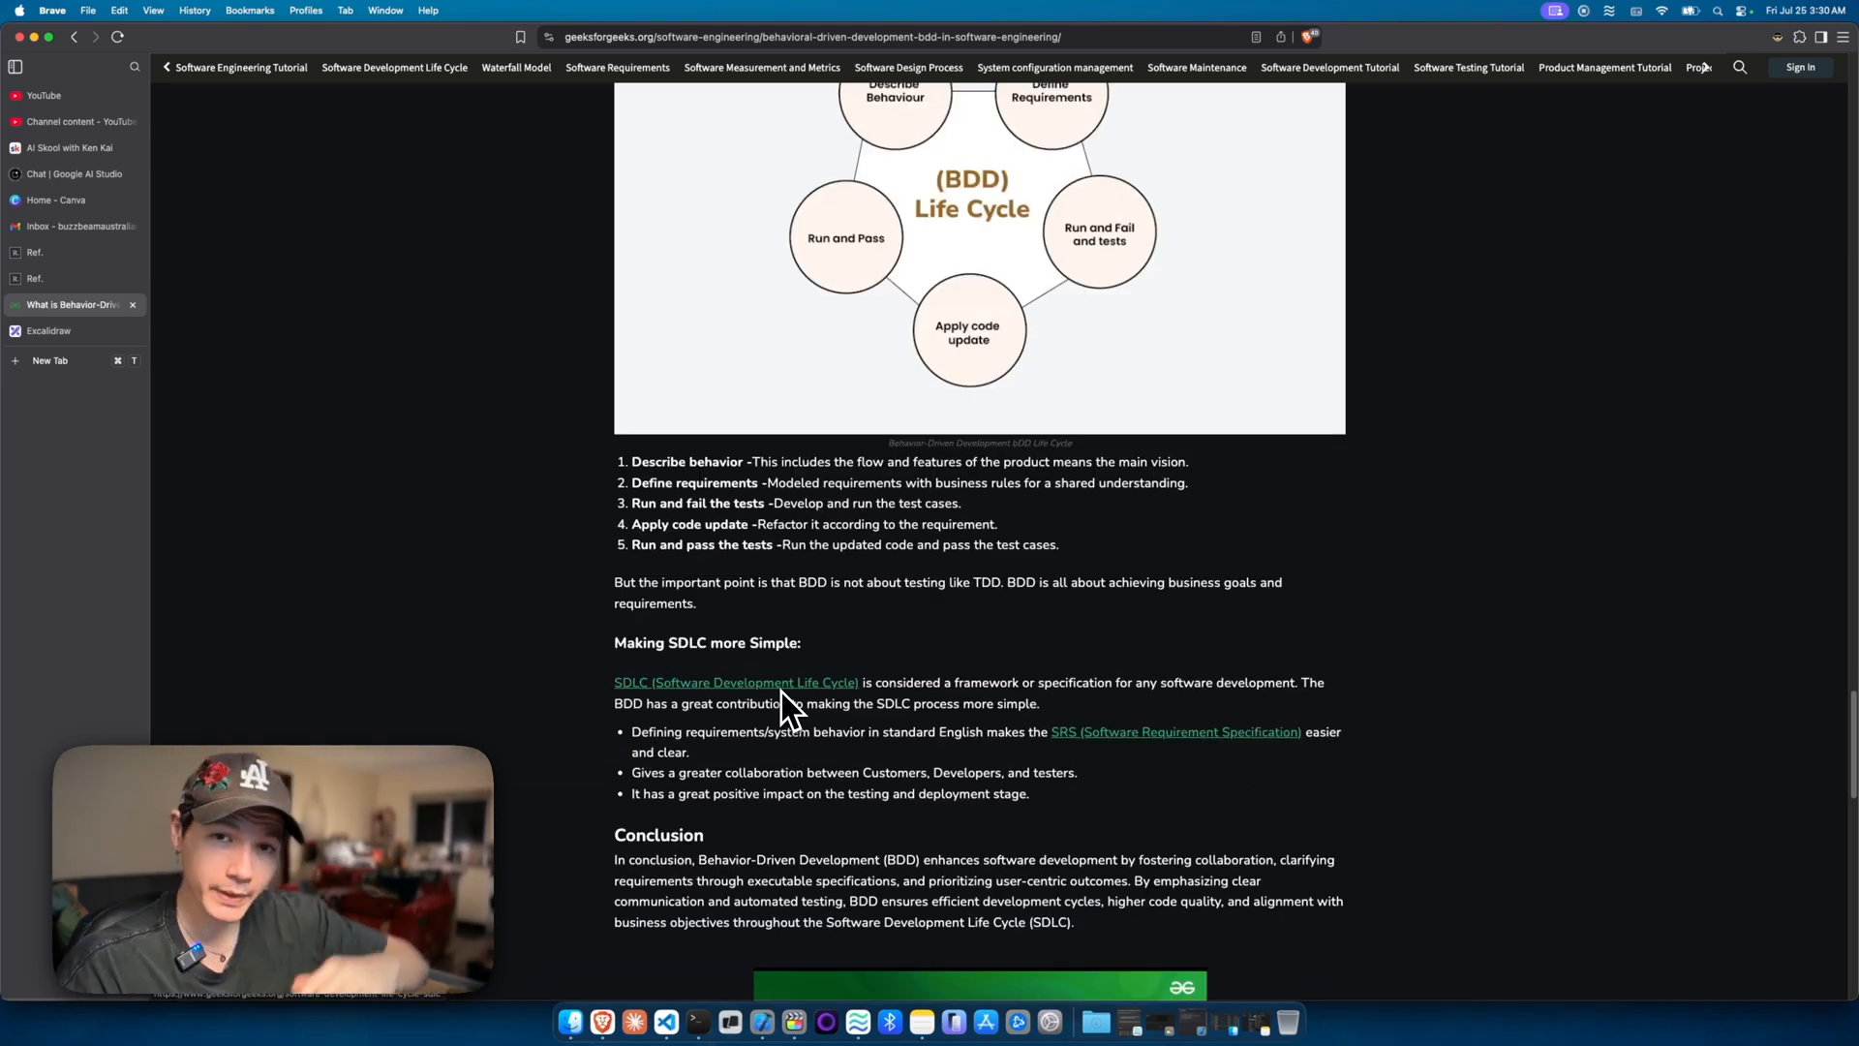